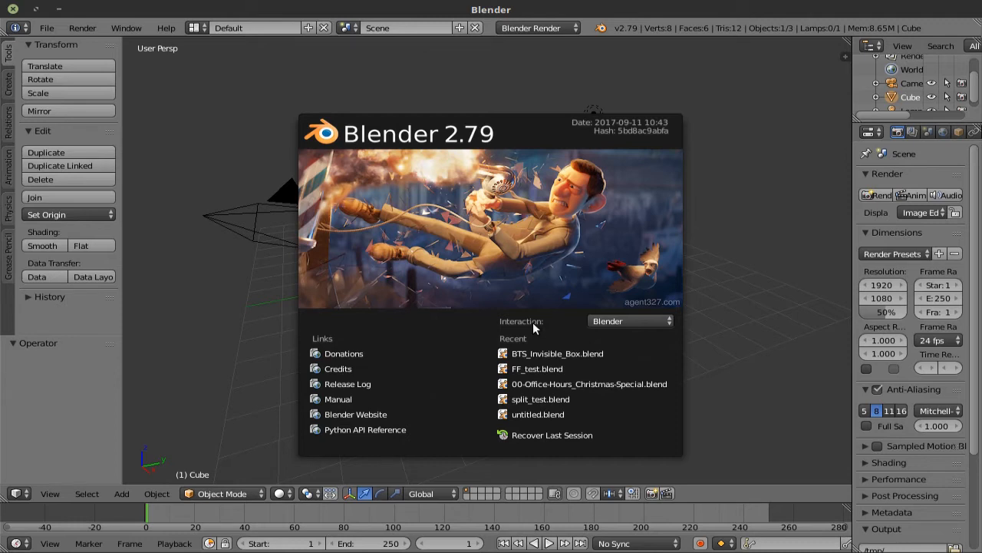
mouse_move(333, 152)
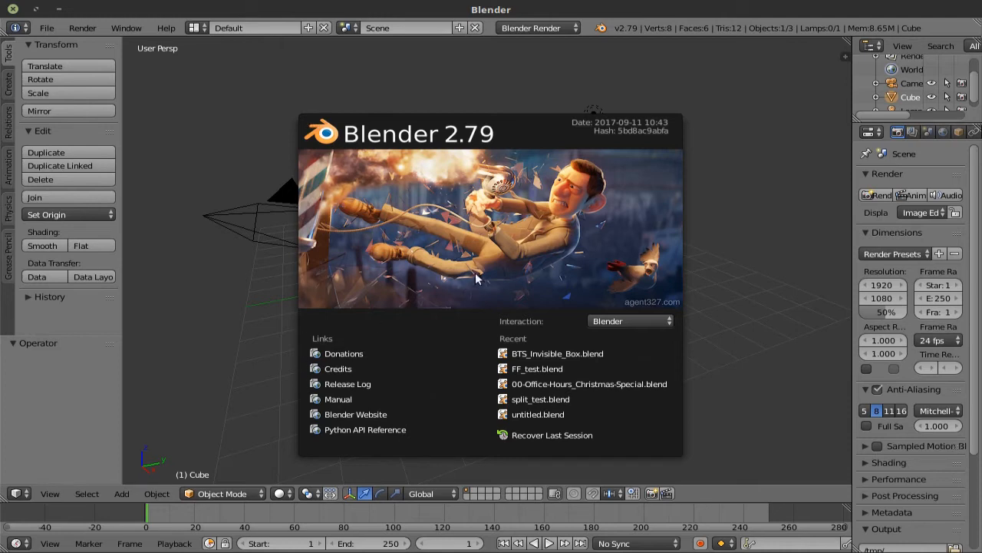
mouse_move(599, 224)
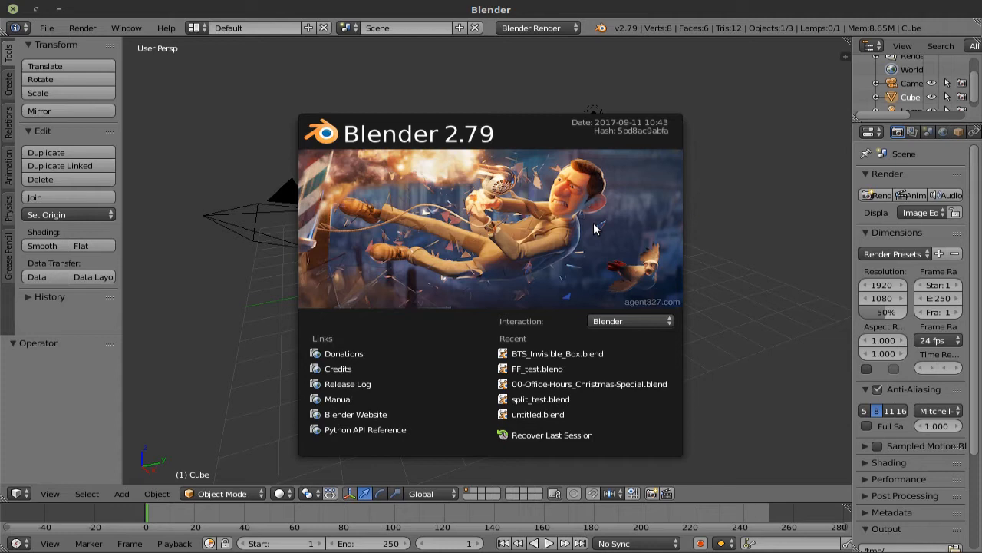
mouse_move(499, 280)
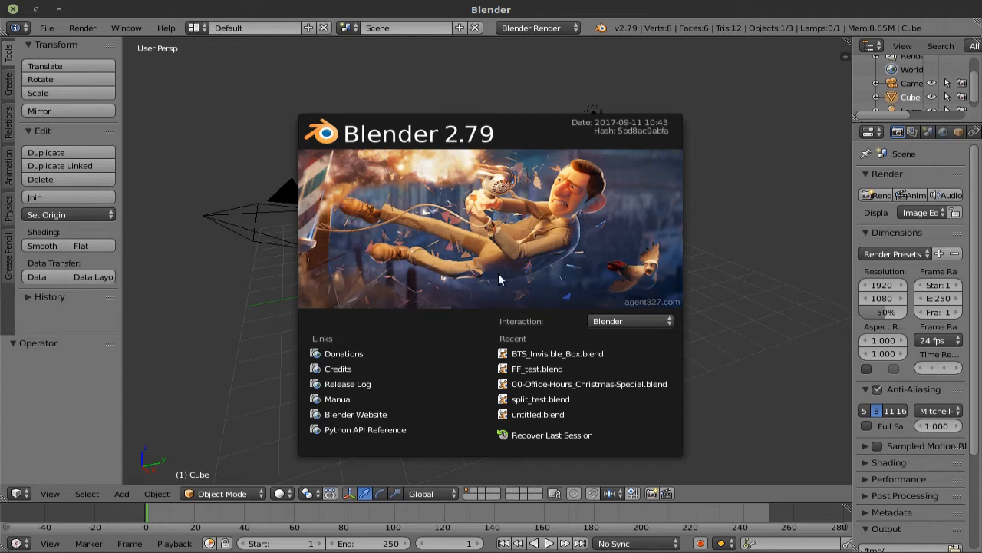
mouse_move(367, 337)
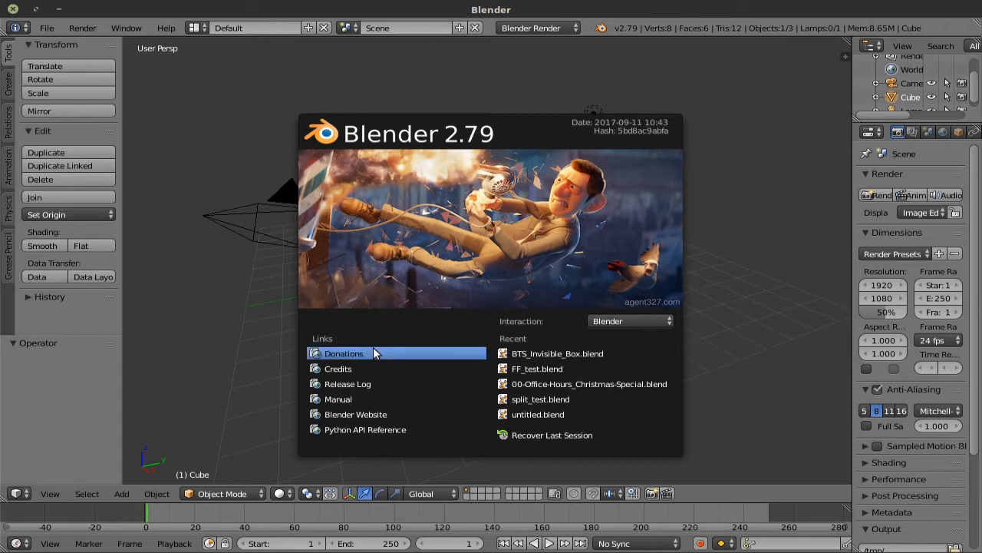
mouse_move(393, 368)
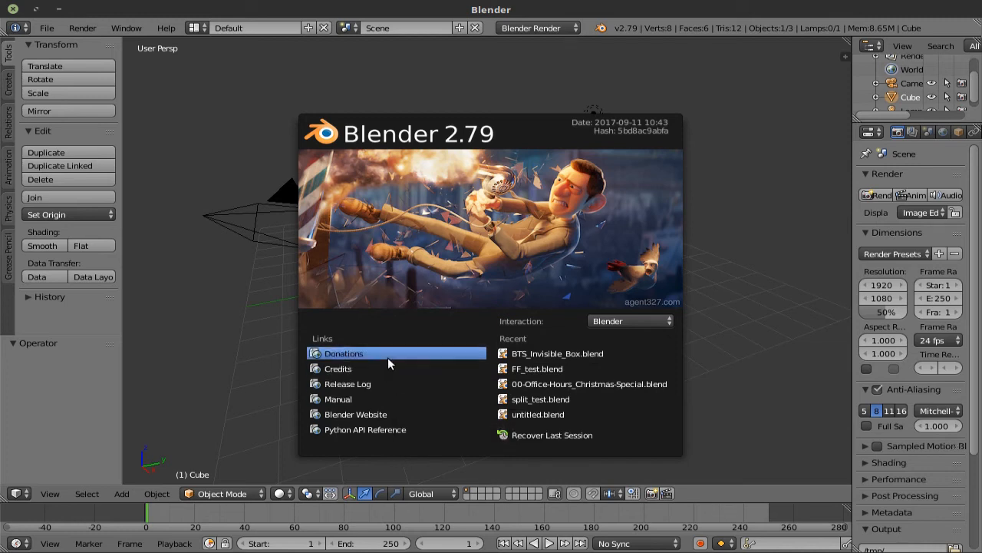
mouse_move(343, 353)
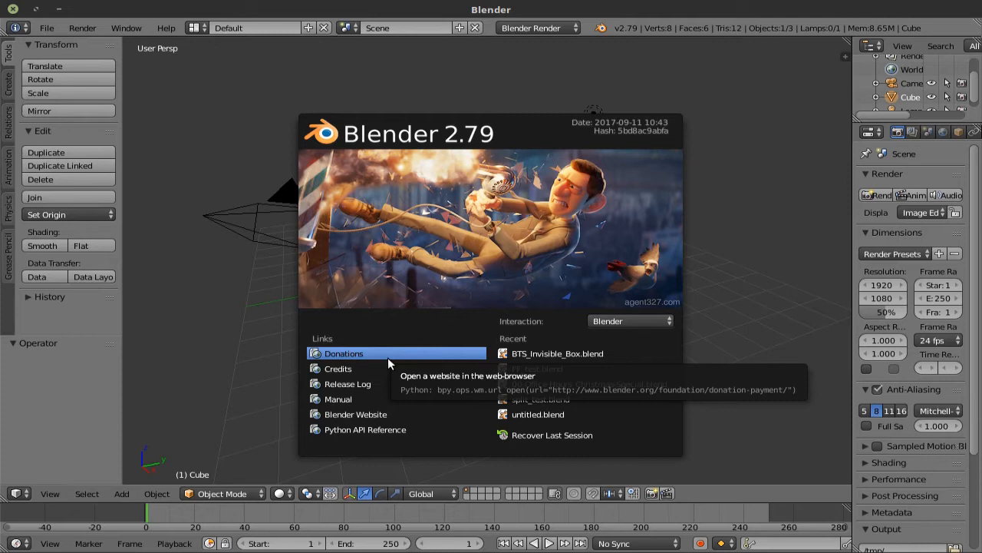
mouse_move(337, 368)
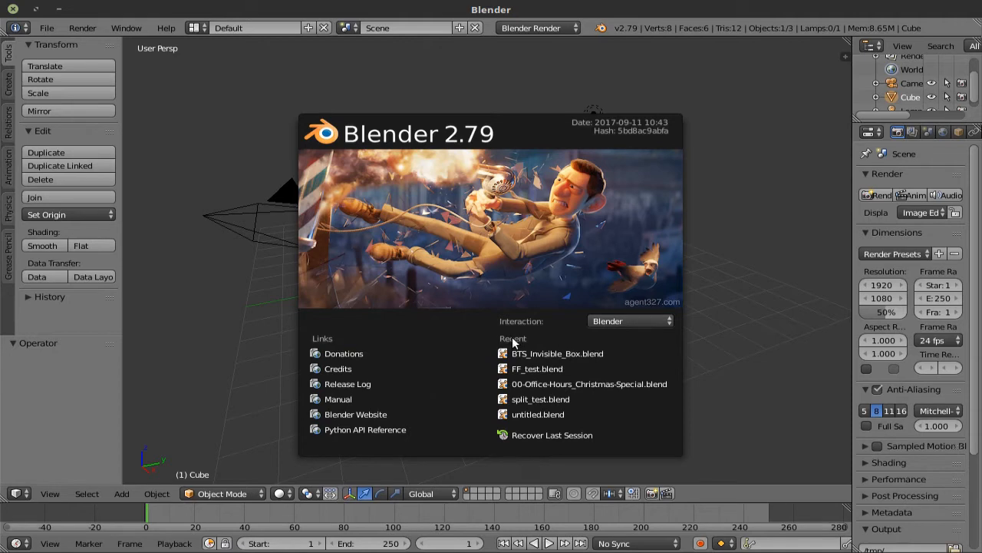
mouse_move(540, 398)
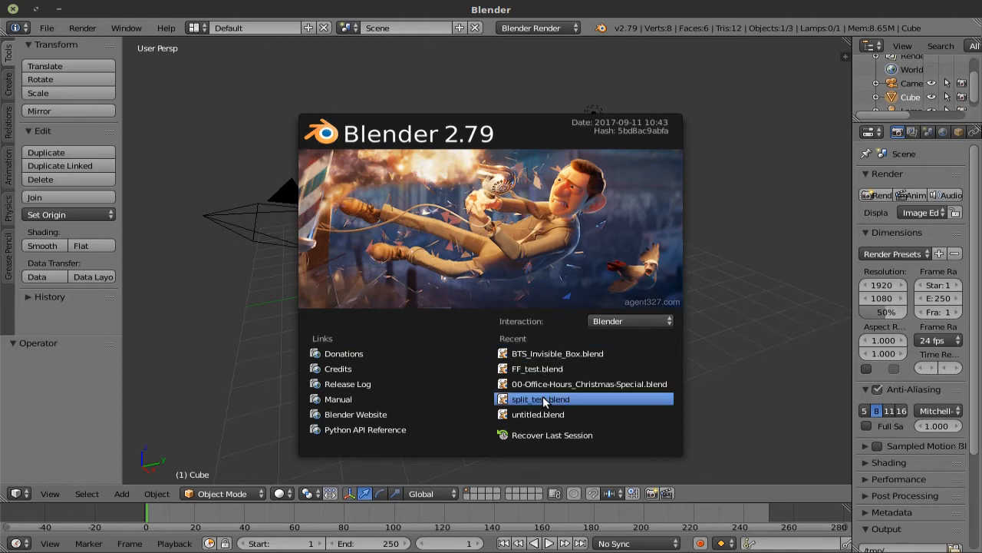
mouse_move(537, 369)
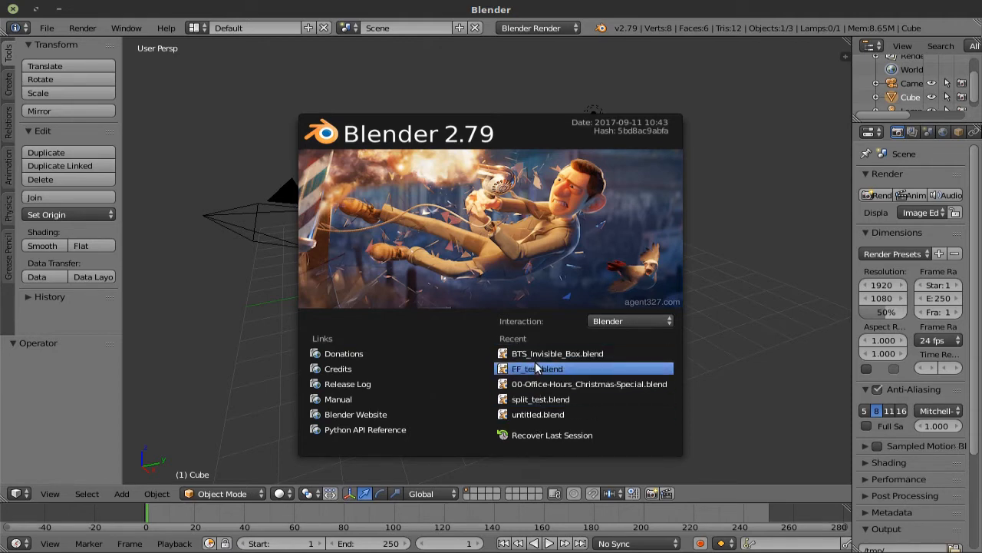
mouse_move(535, 369)
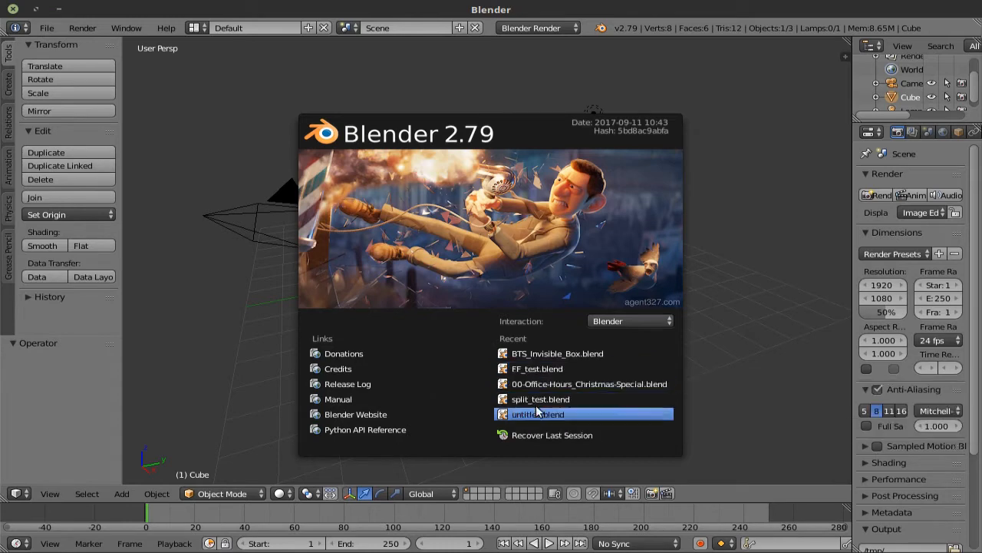
mouse_move(643, 347)
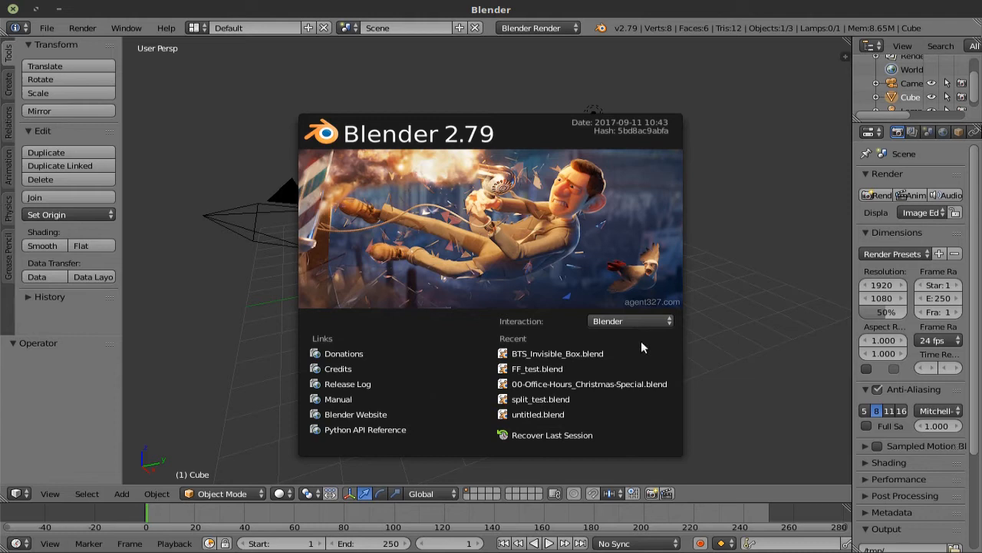
mouse_move(505, 325)
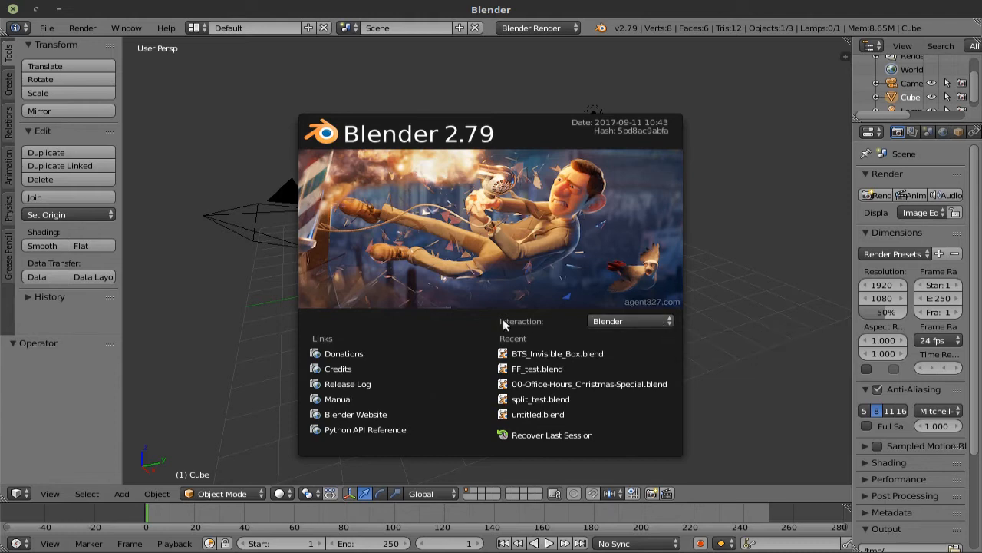
mouse_move(636, 320)
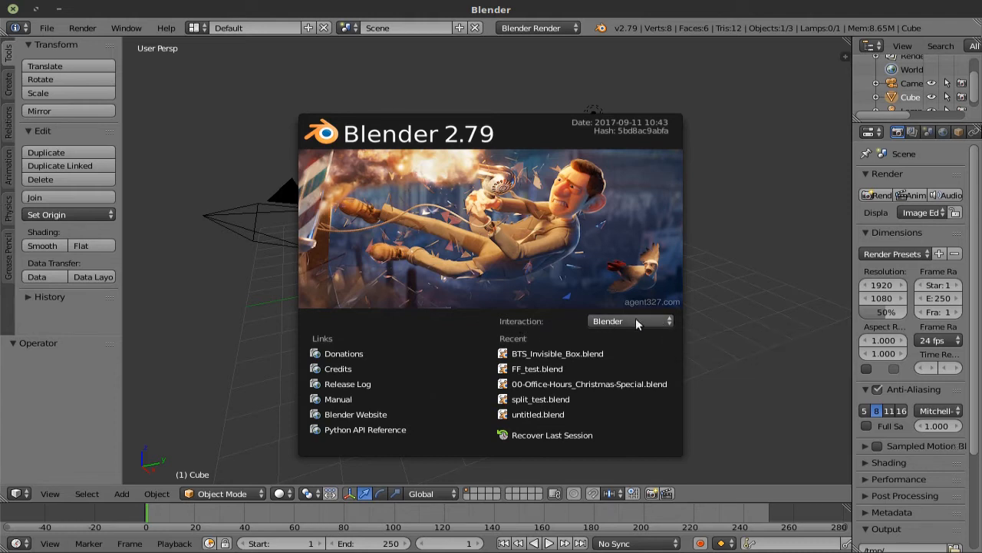
mouse_move(630, 320)
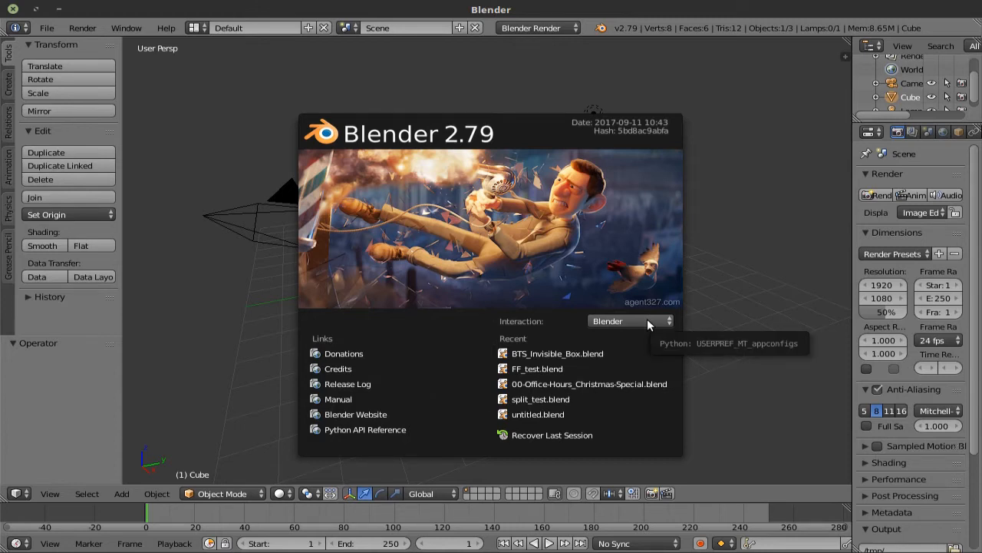
Step: Browse the interaction presets without choosing one, then close the welcome splash
click(629, 321)
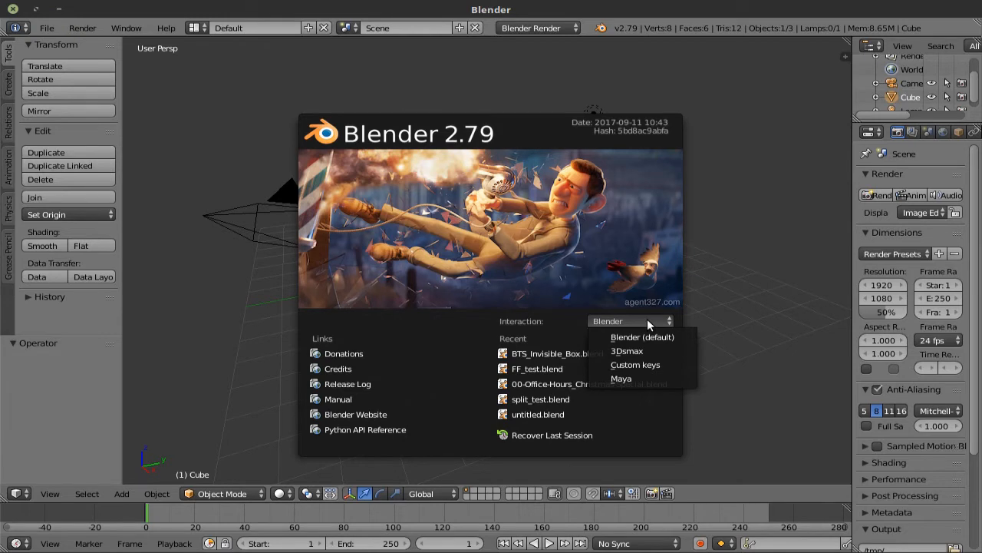
click(630, 321)
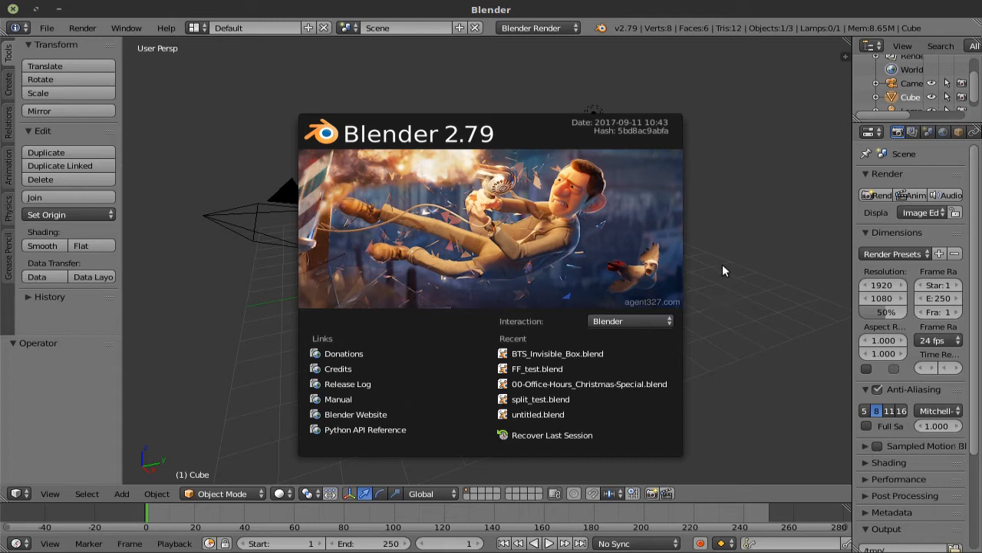
mouse_move(656, 200)
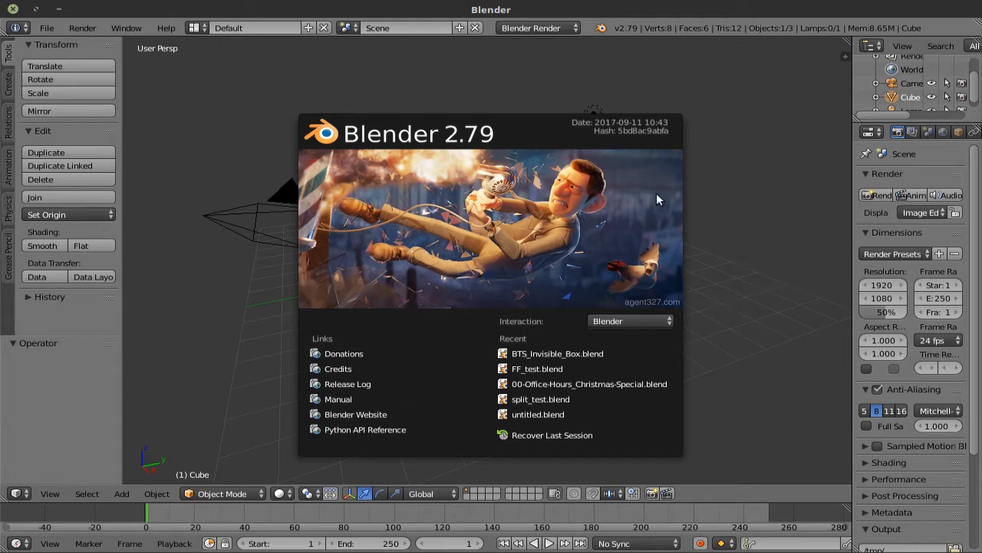
mouse_move(749, 204)
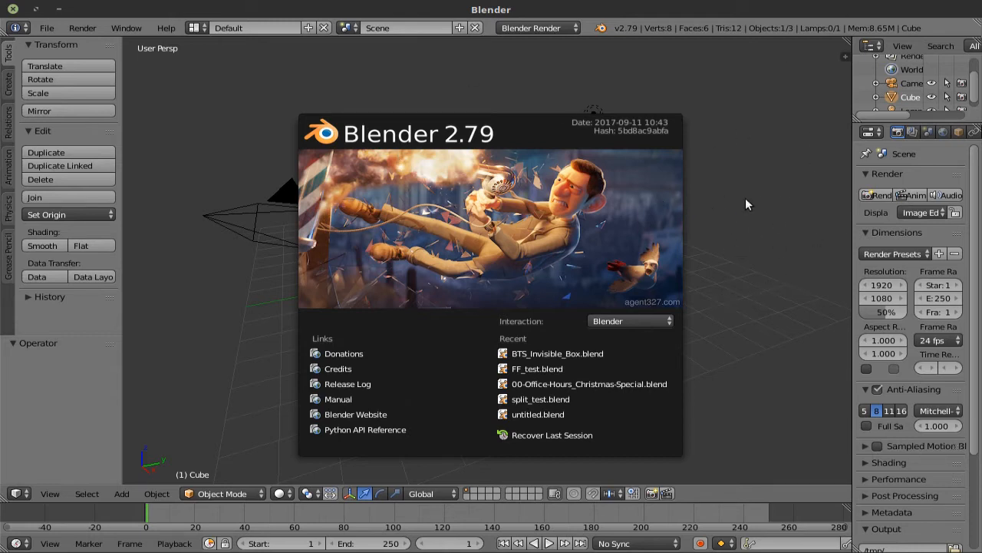
click(748, 204)
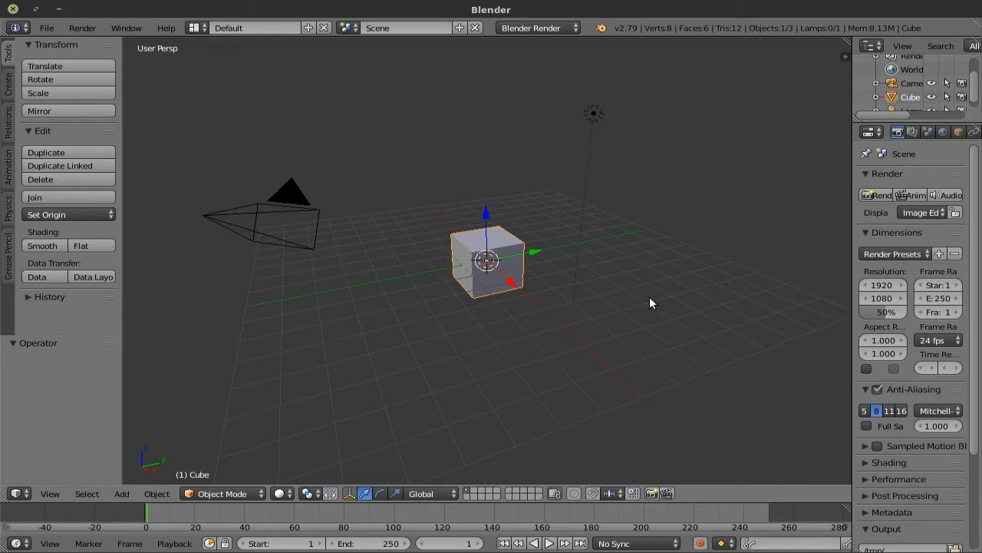
mouse_move(299, 365)
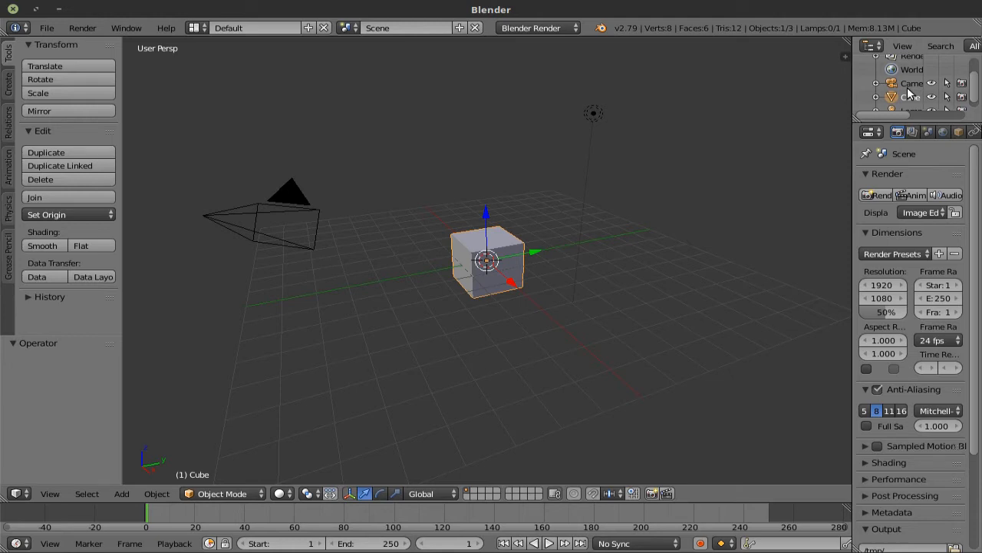
mouse_move(81, 245)
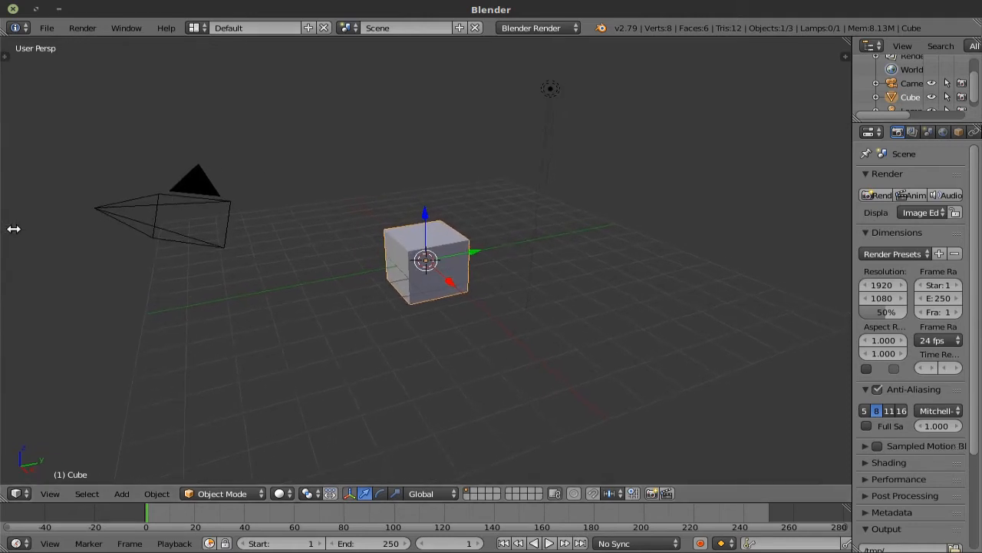
mouse_move(102, 216)
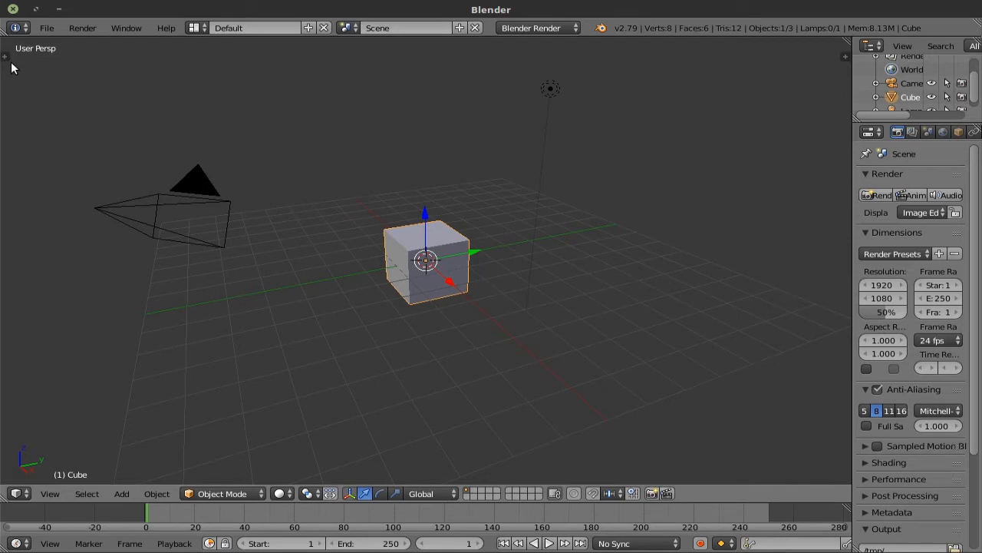
mouse_move(699, 79)
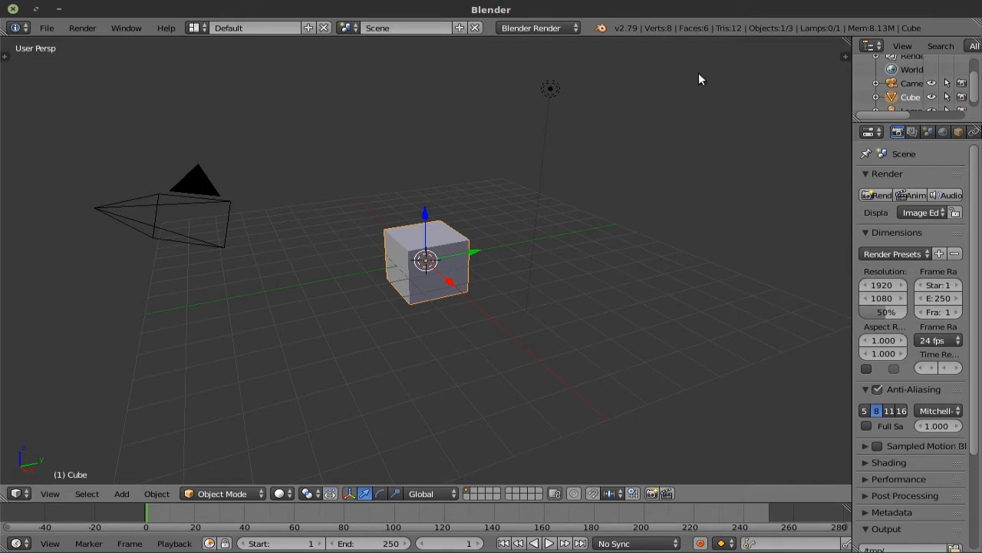
mouse_move(845, 61)
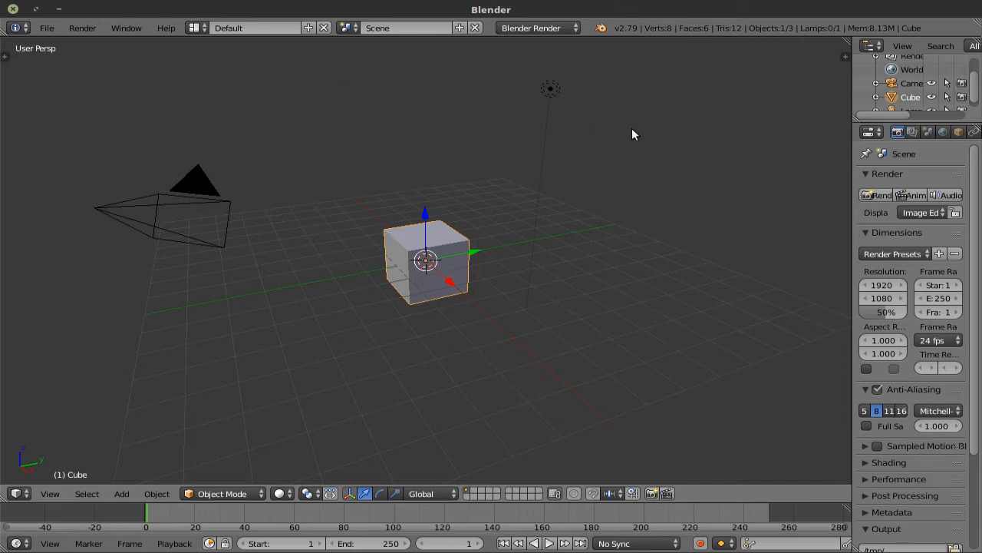
key(n)
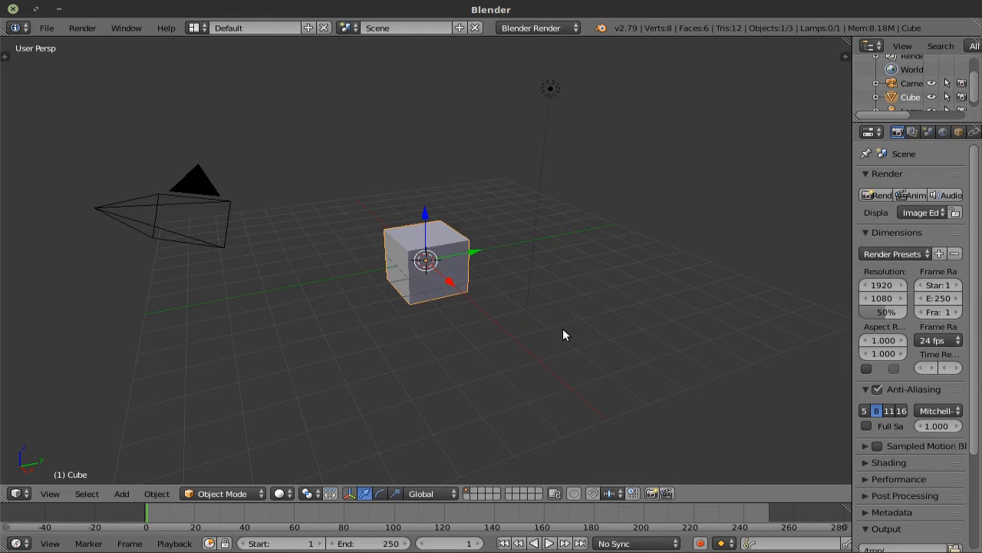
mouse_move(564, 238)
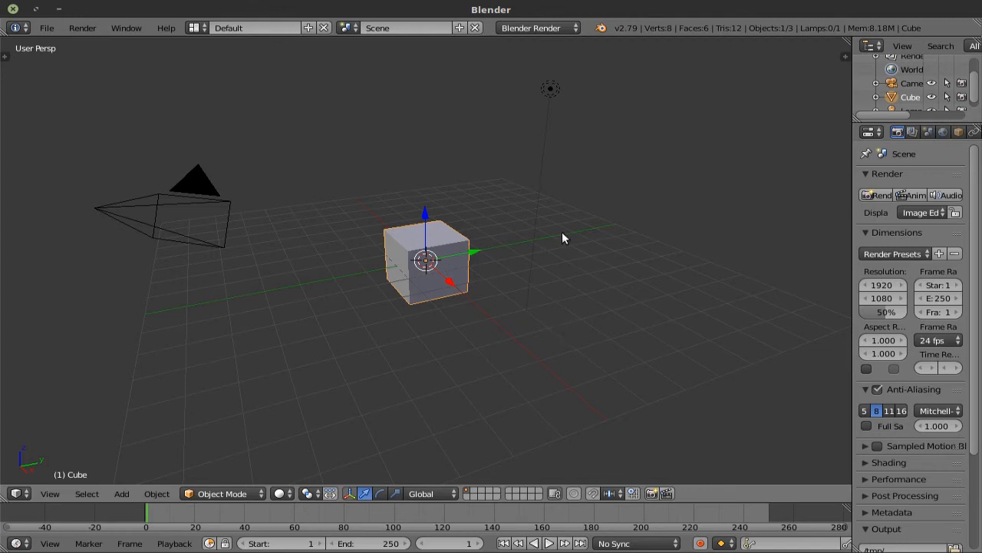
mouse_move(499, 251)
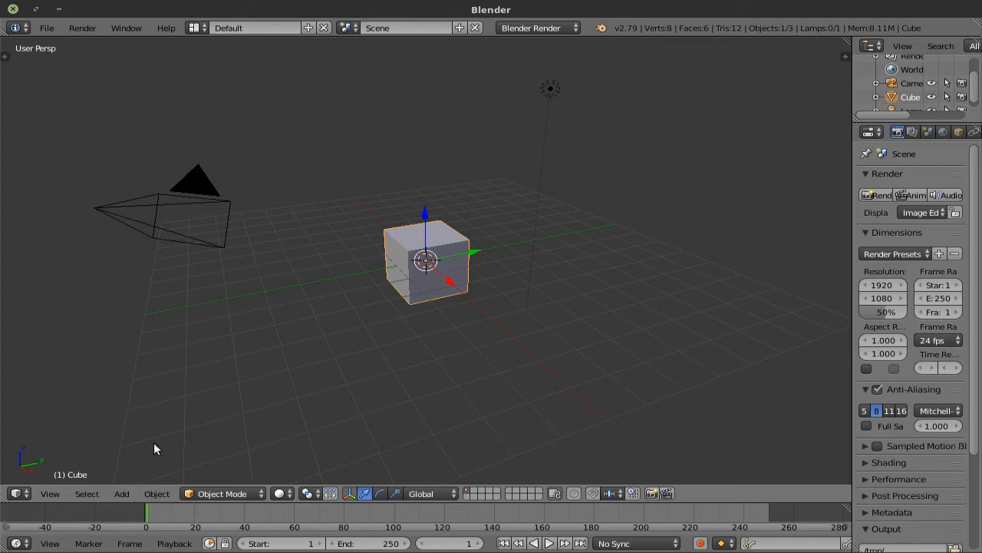
mouse_move(73, 17)
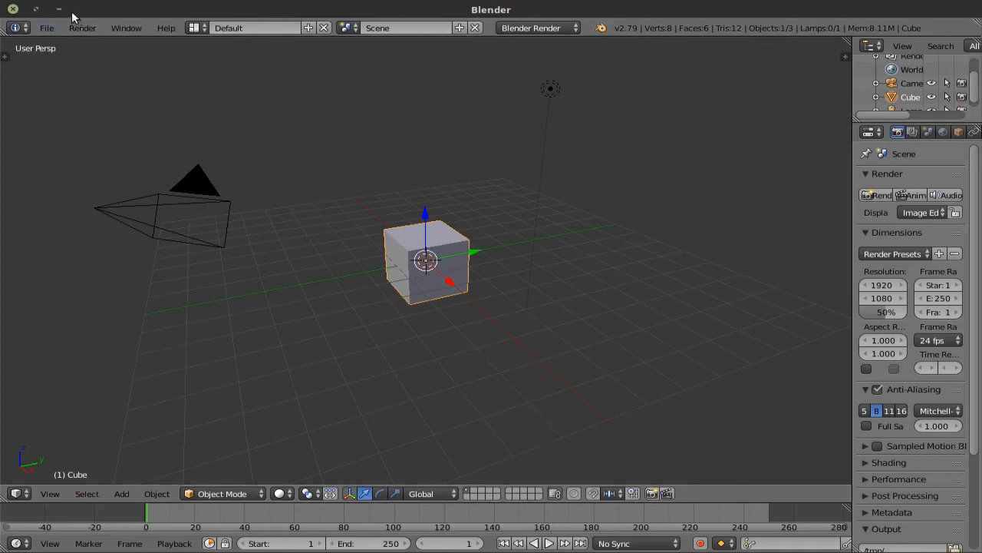
mouse_move(126, 27)
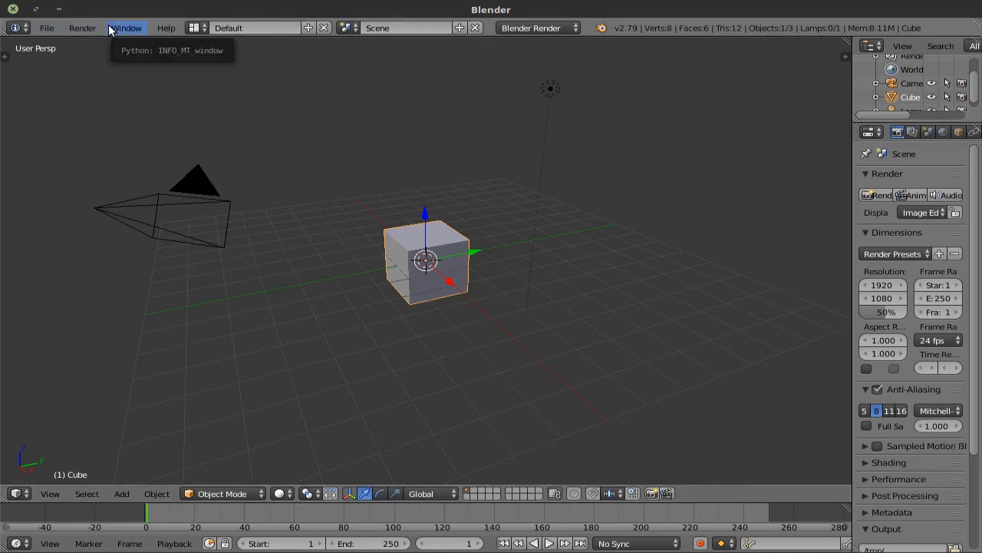
mouse_move(211, 210)
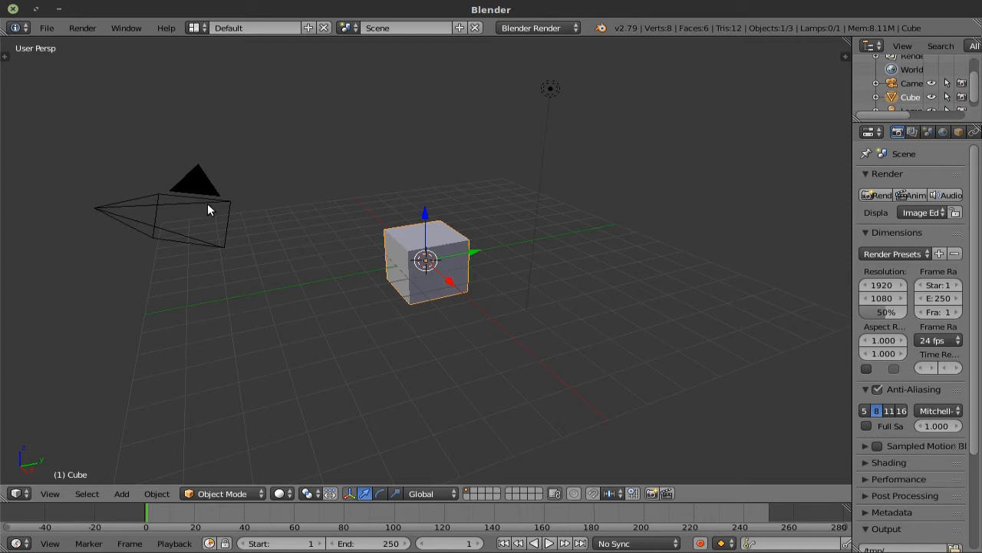
mouse_move(15, 493)
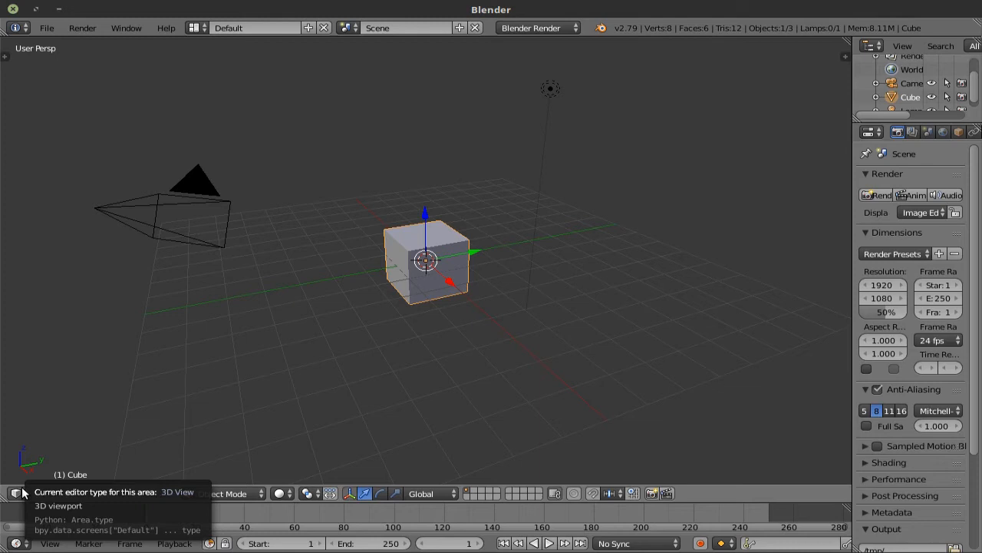
click(15, 492)
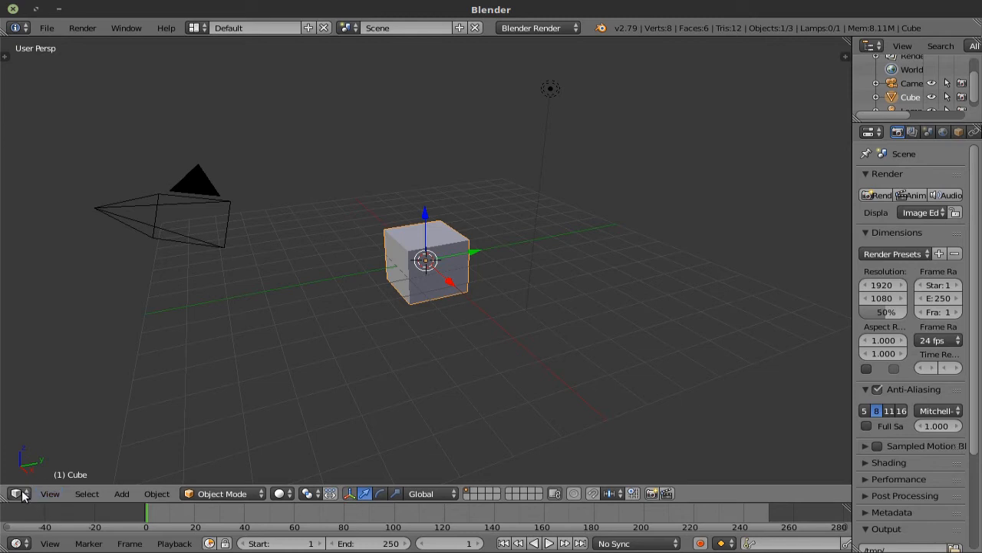
click(15, 493)
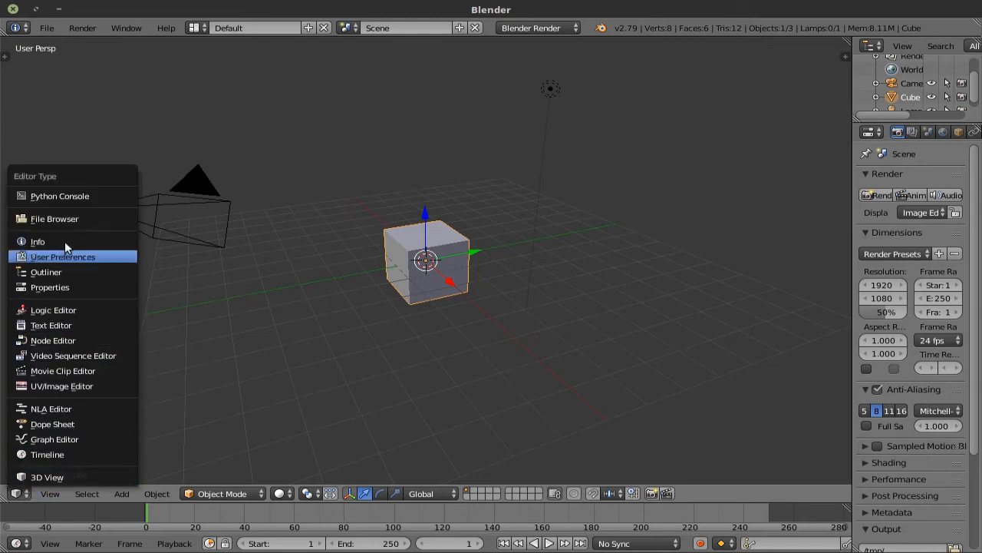
mouse_move(73, 218)
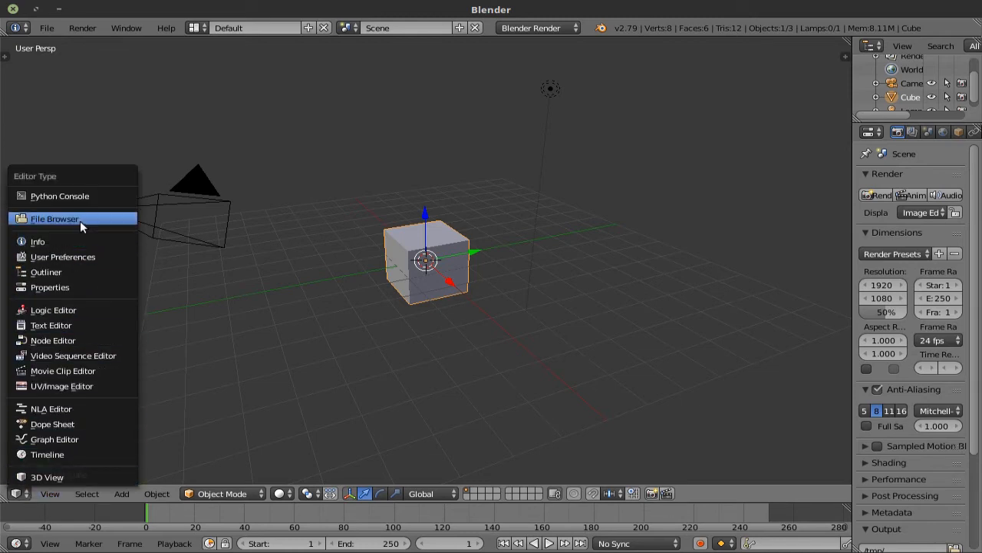
mouse_move(73, 371)
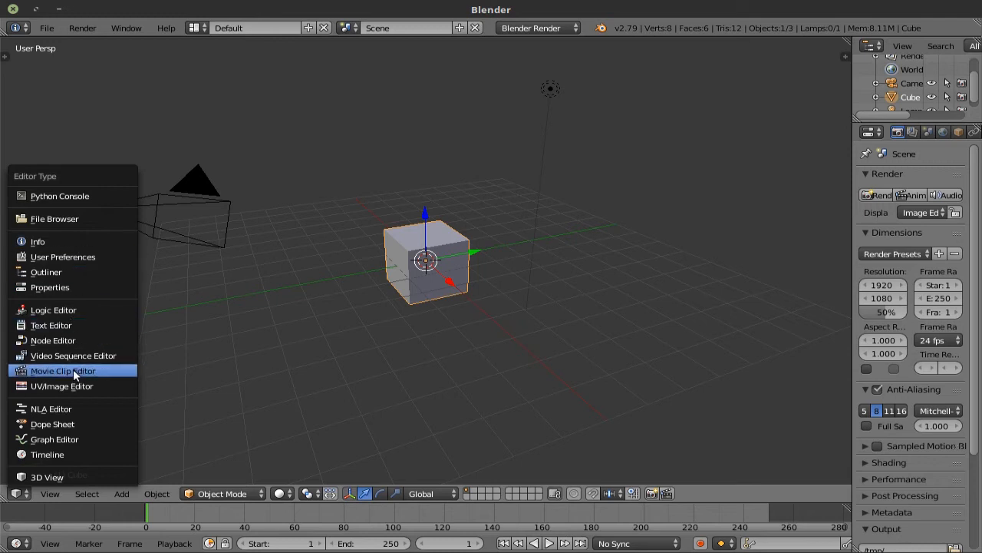
mouse_move(63, 371)
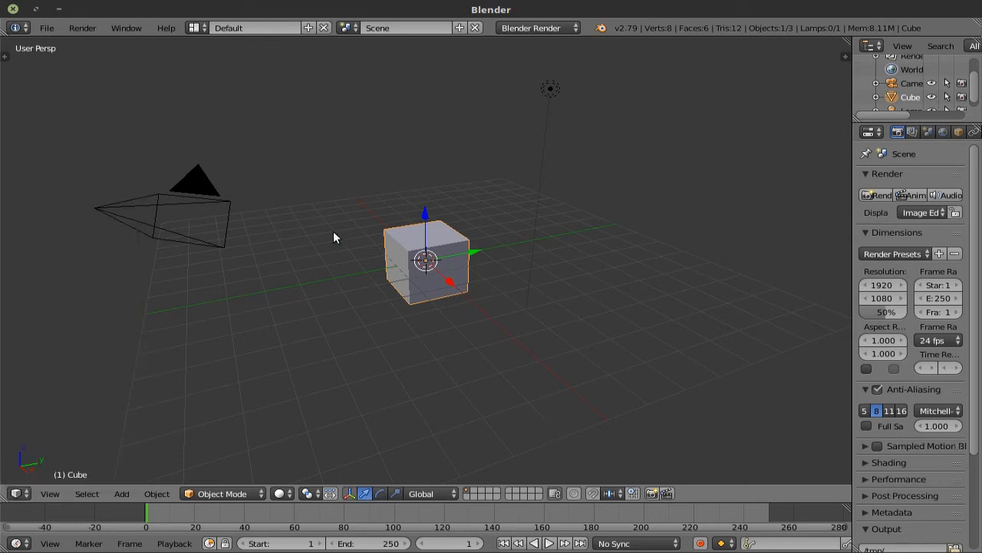
mouse_move(407, 225)
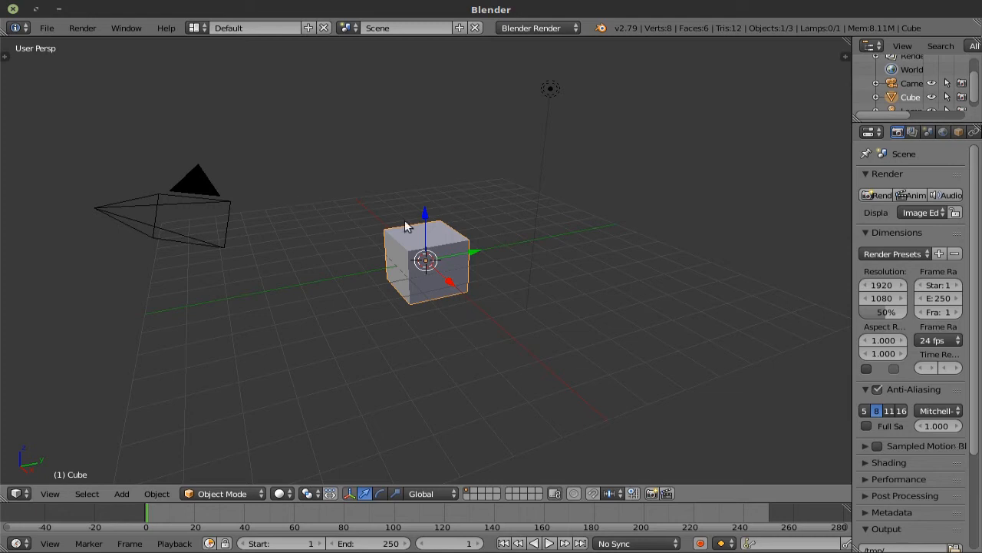
mouse_move(404, 252)
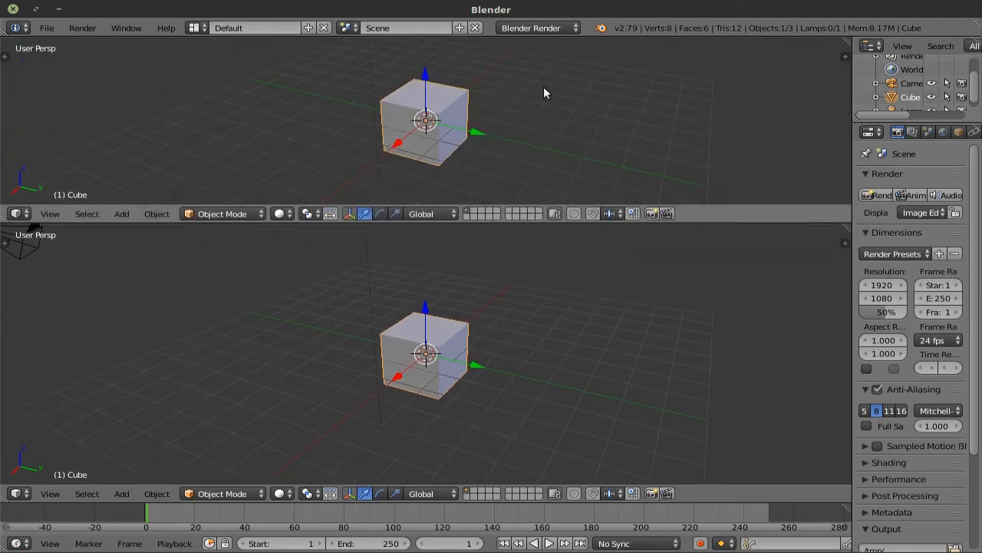
mouse_move(842, 222)
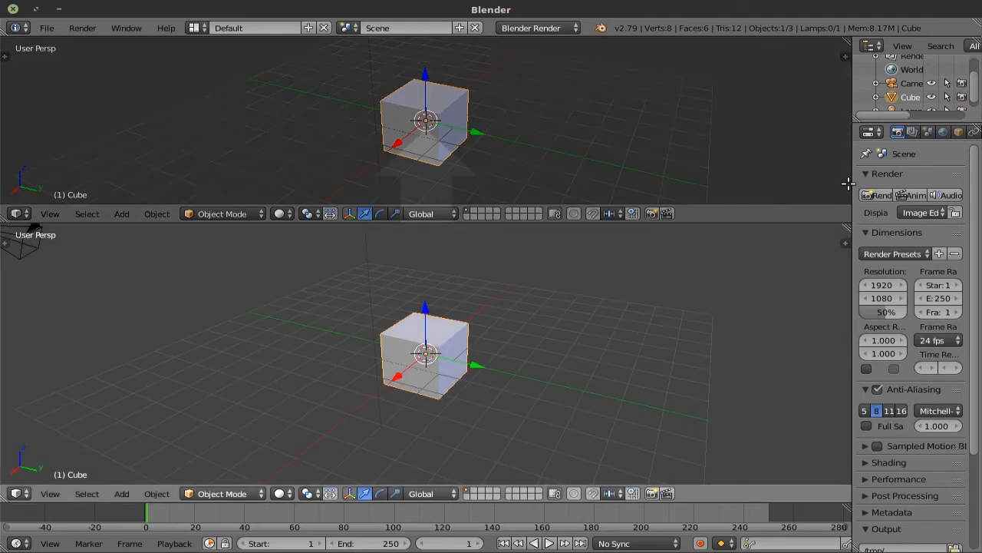
mouse_move(385, 175)
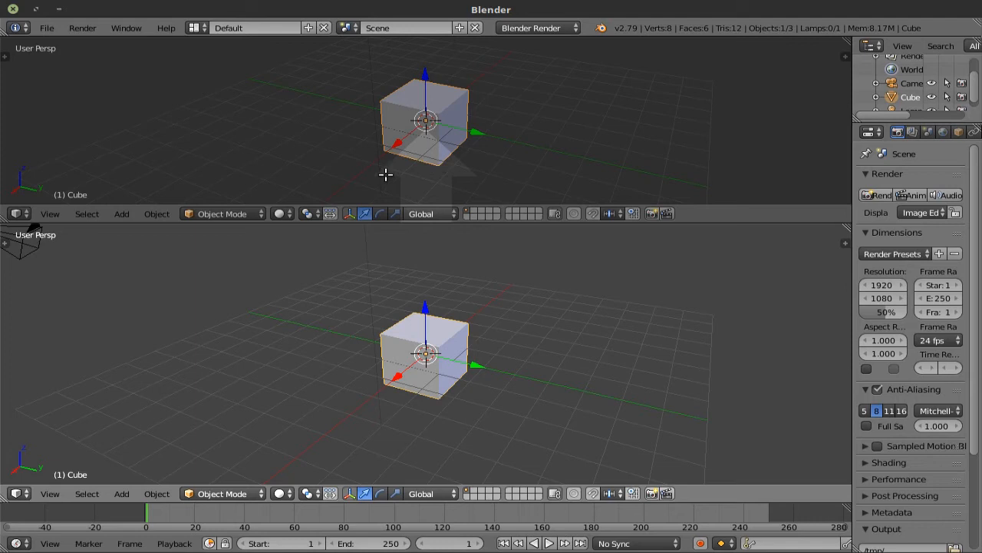
mouse_move(494, 182)
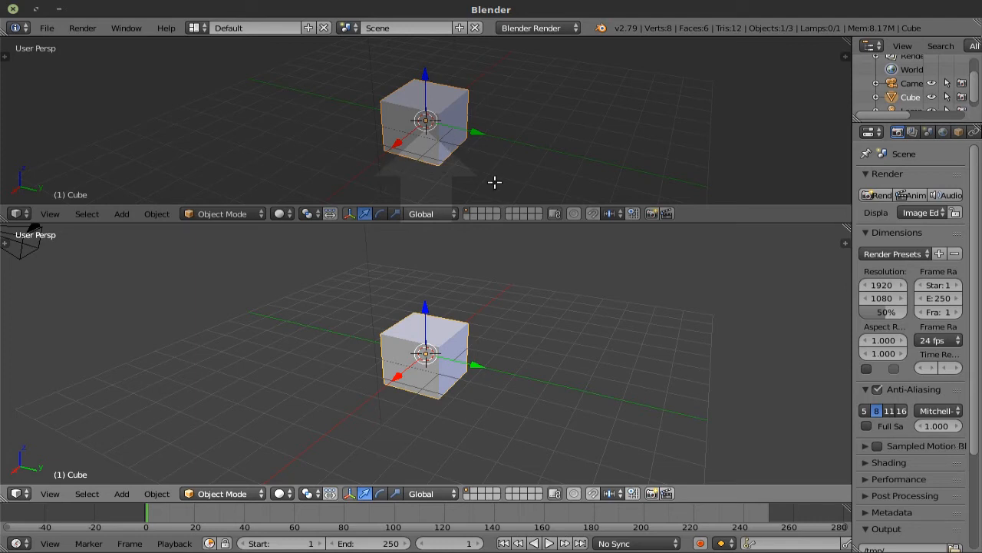
mouse_move(418, 161)
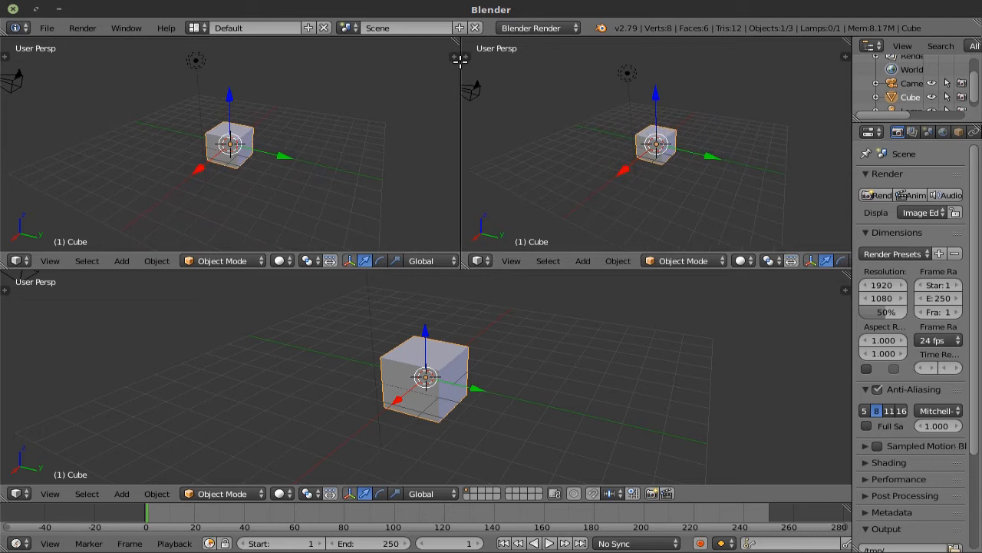
mouse_move(858, 266)
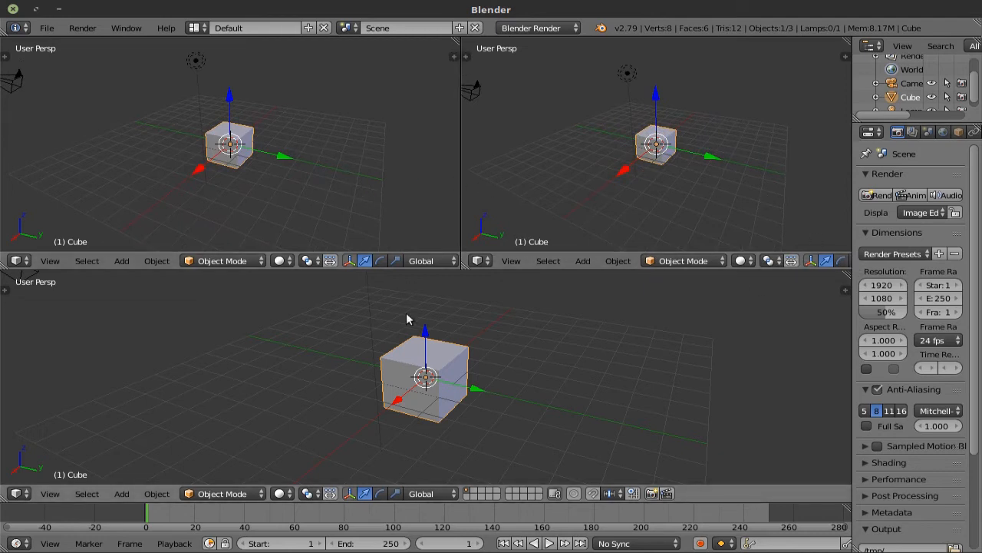
mouse_move(457, 333)
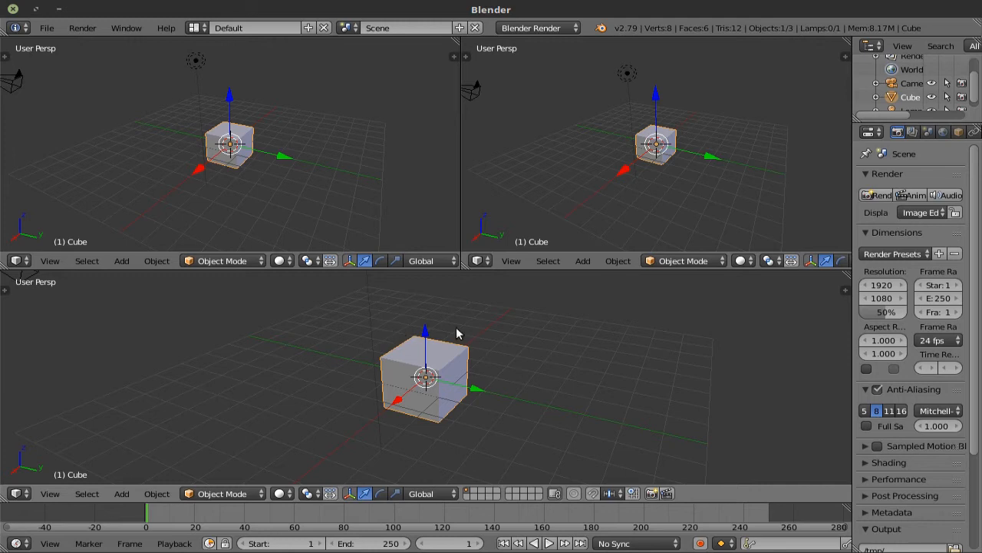
mouse_move(399, 213)
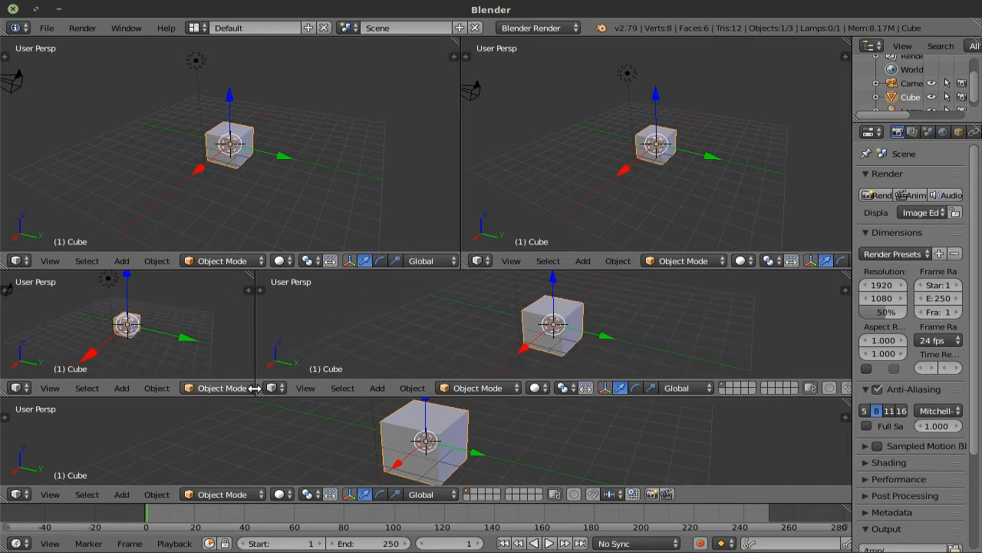
mouse_move(255, 392)
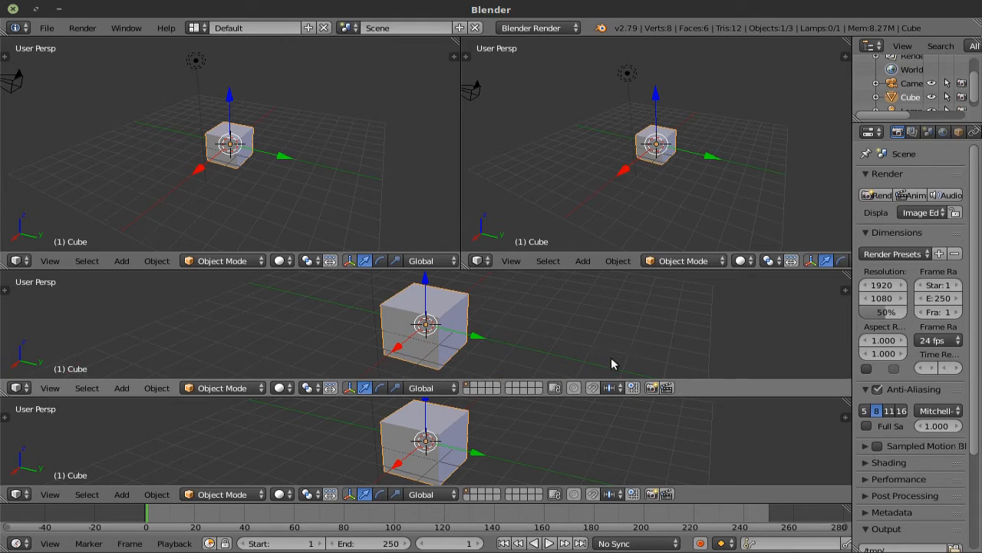
mouse_move(702, 431)
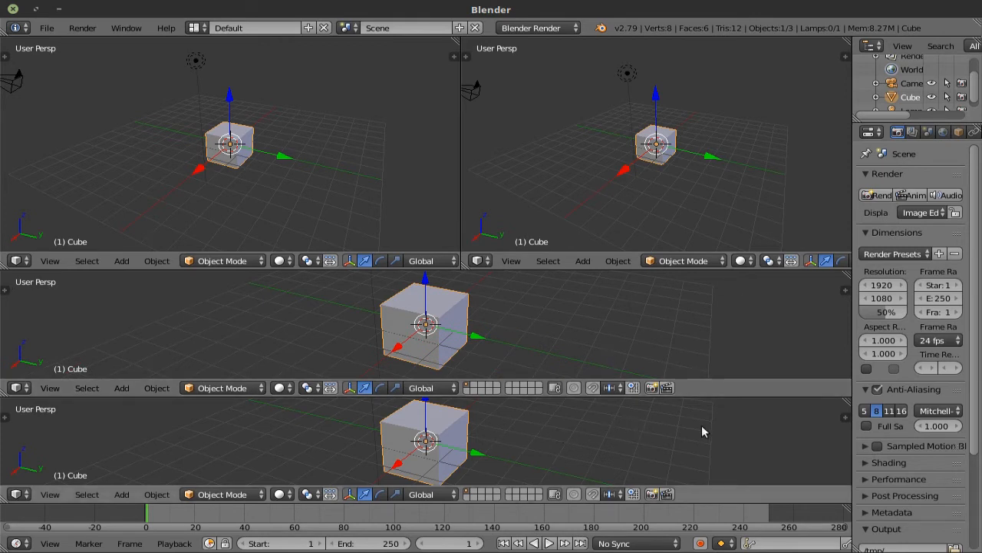
mouse_move(848, 400)
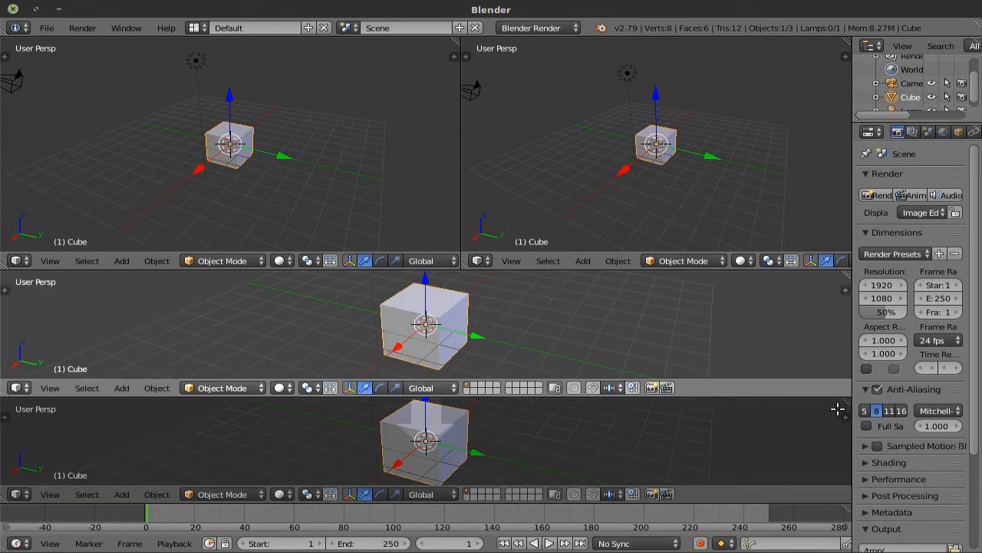
mouse_move(835, 421)
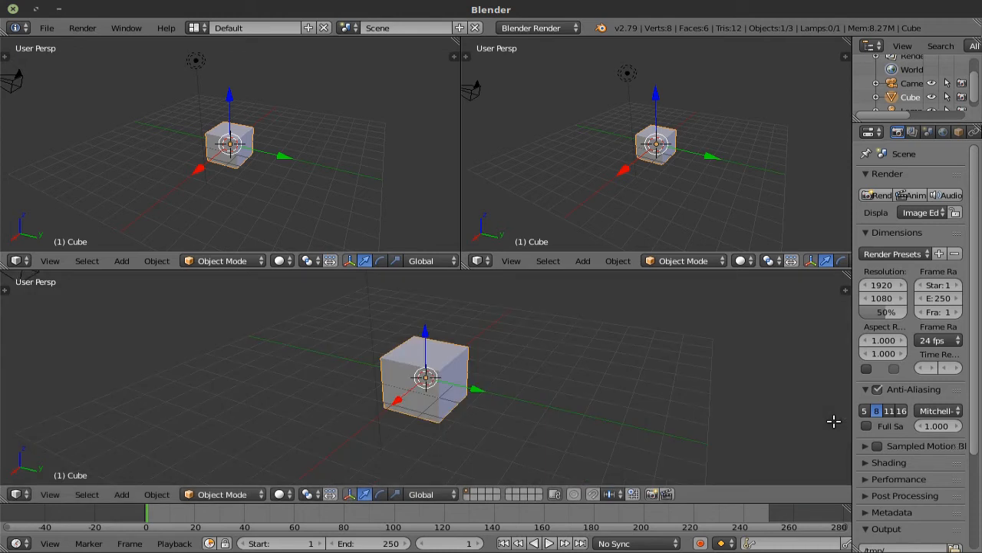
mouse_move(383, 104)
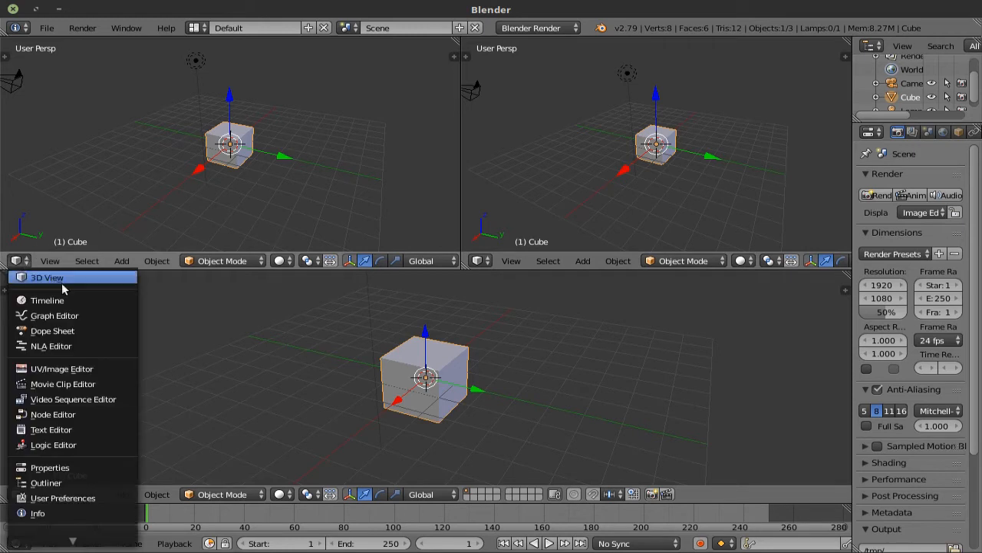
Step: Turn the top area into the Node Editor and enable Use Nodes for the cube's material
click(53, 330)
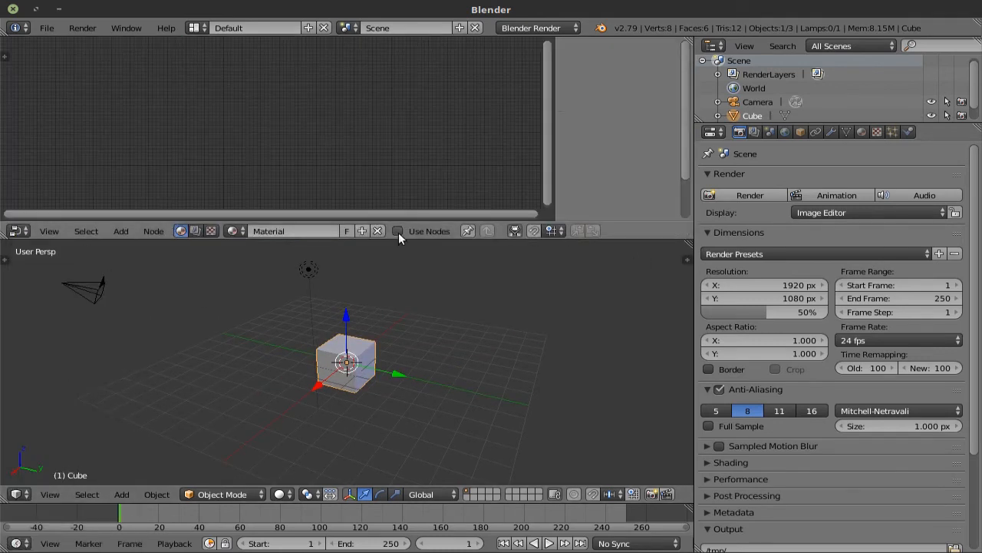
click(398, 230)
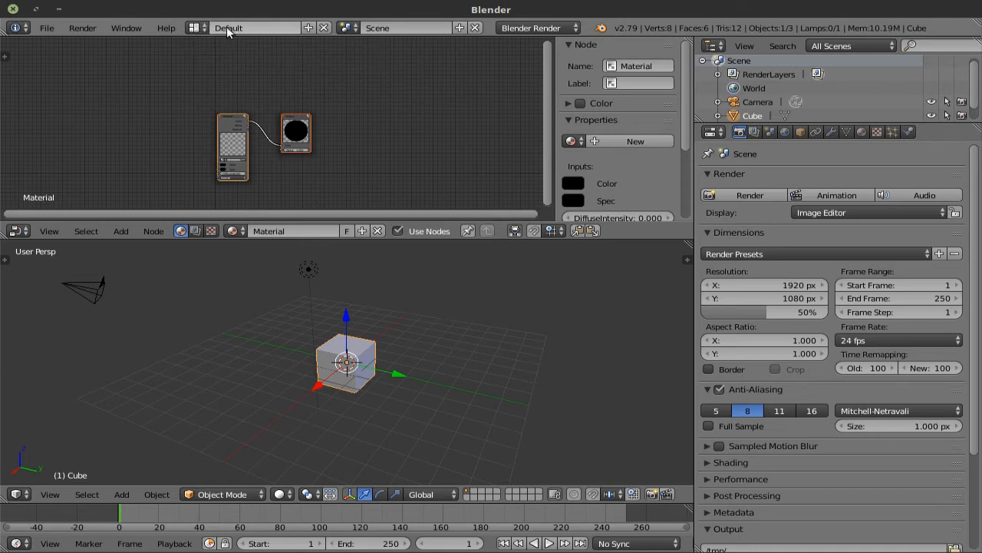
mouse_move(253, 28)
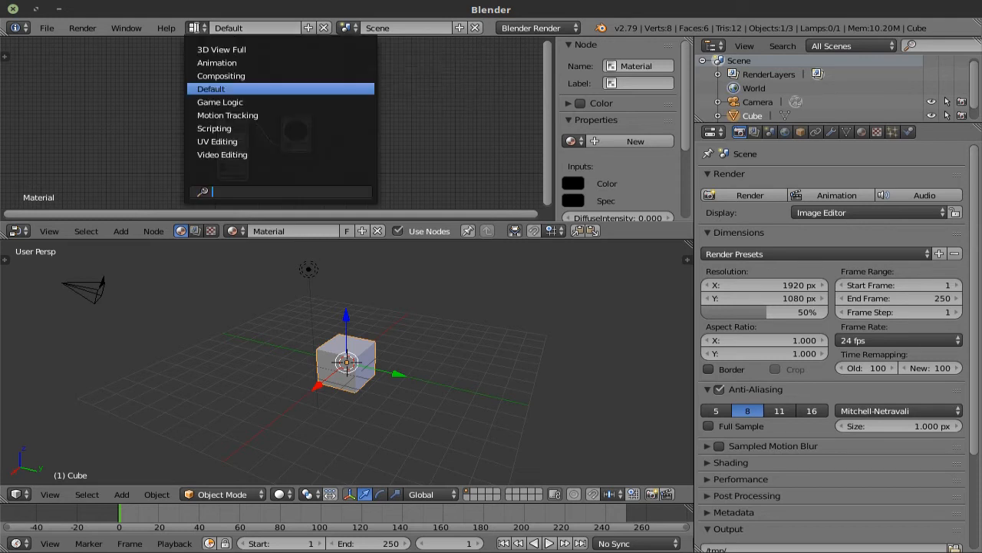
mouse_move(221, 75)
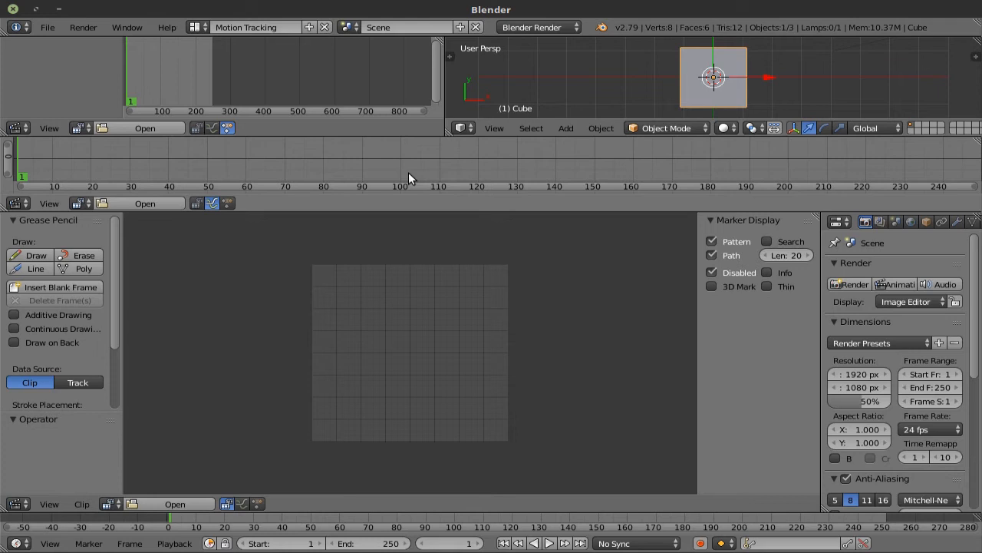
Step: Try the Scripting and Video Editing preset screen layouts from the layout list
click(200, 27)
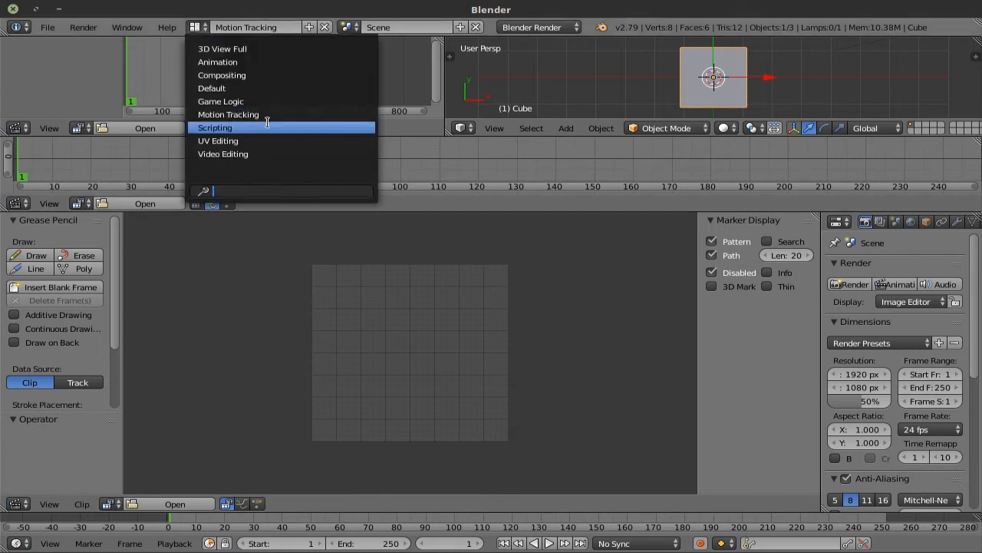
click(215, 127)
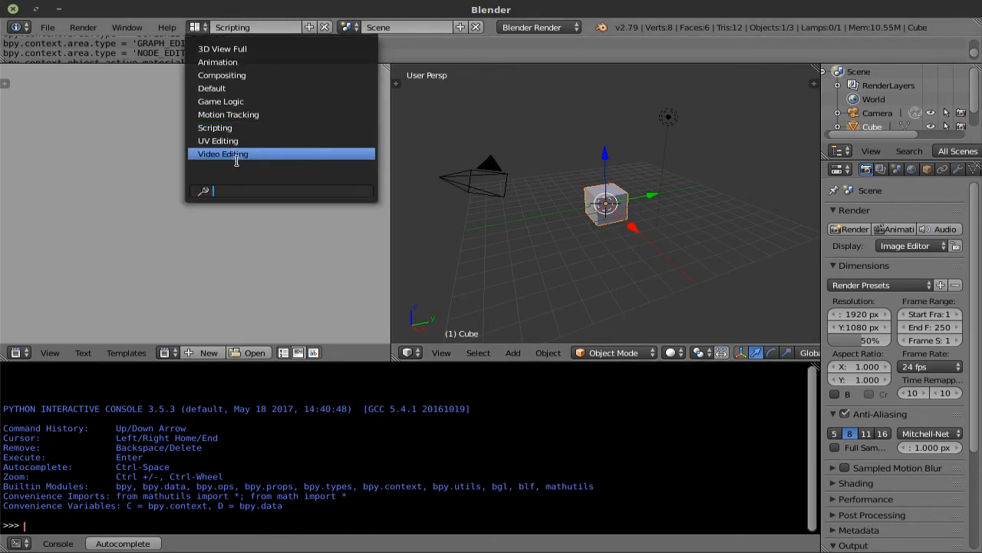
click(222, 153)
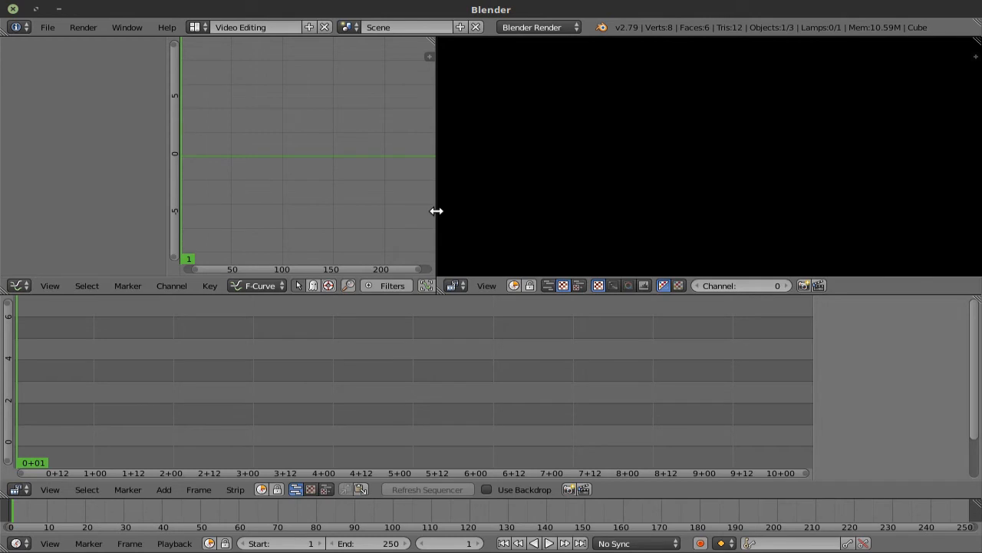
mouse_move(356, 311)
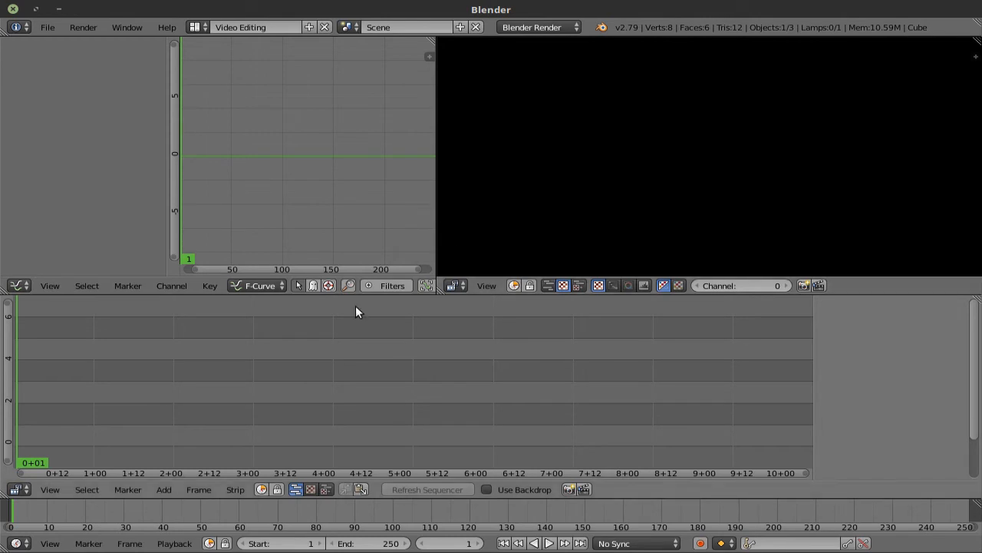
mouse_move(344, 340)
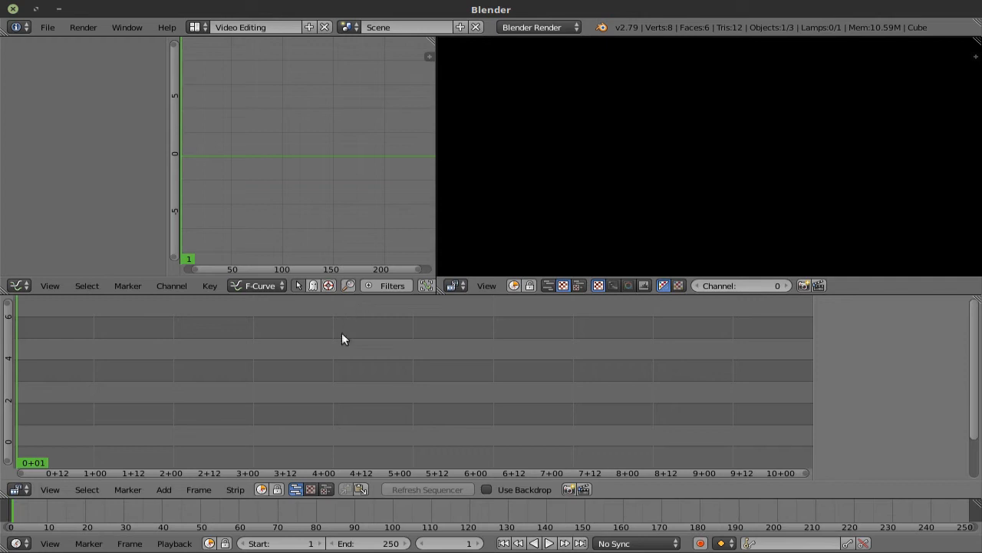
mouse_move(727, 178)
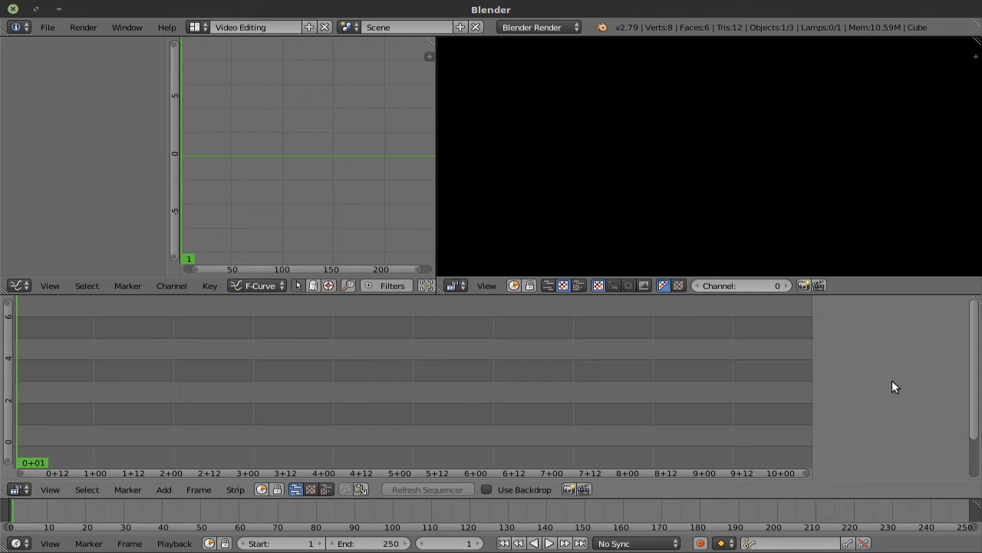
mouse_move(917, 381)
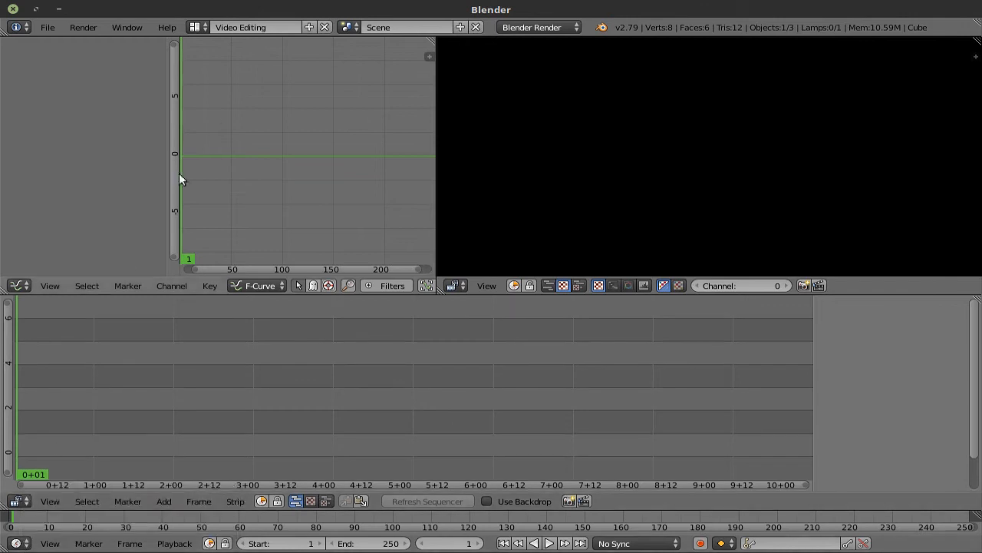
click(196, 26)
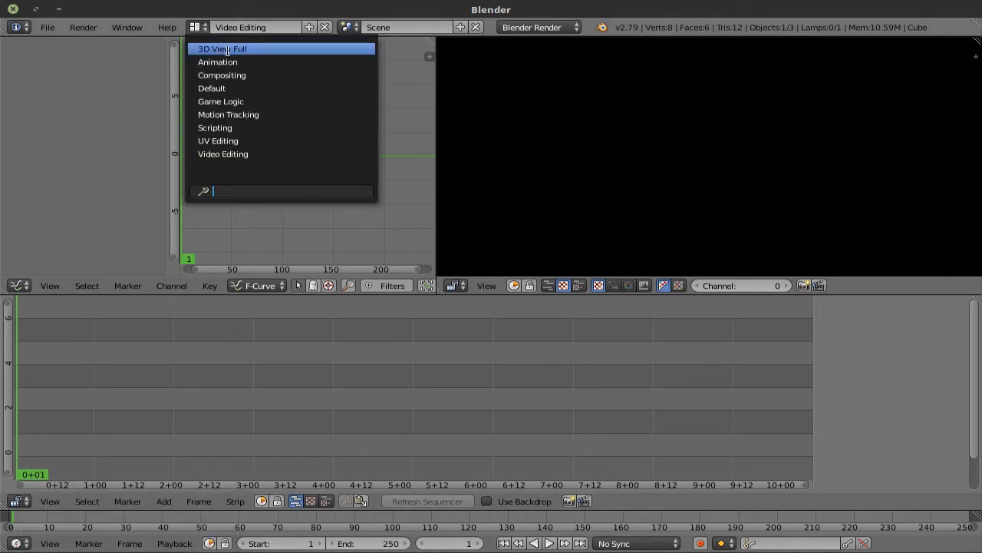
Step: Choose the Default screen layout, restoring the node editor above the 3D viewport
click(212, 87)
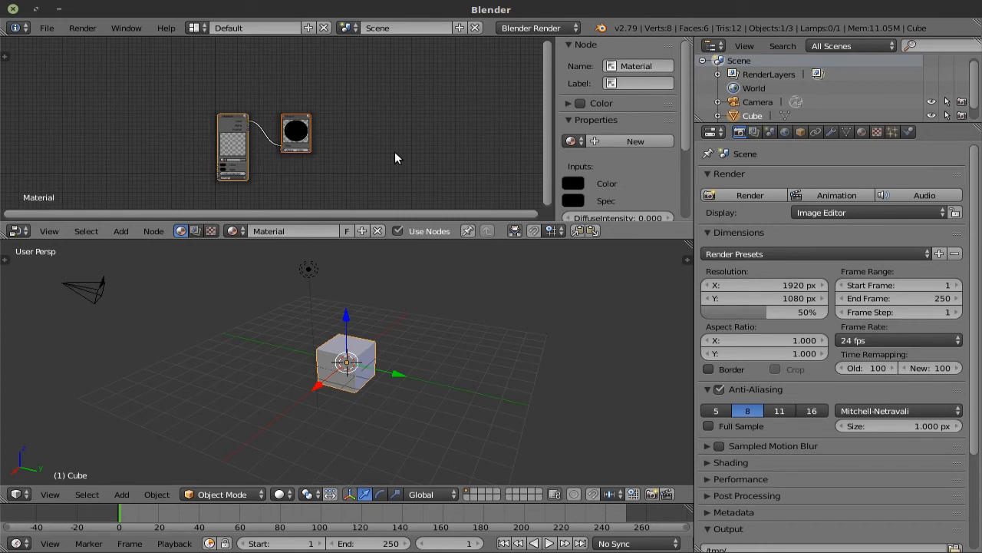
mouse_move(334, 52)
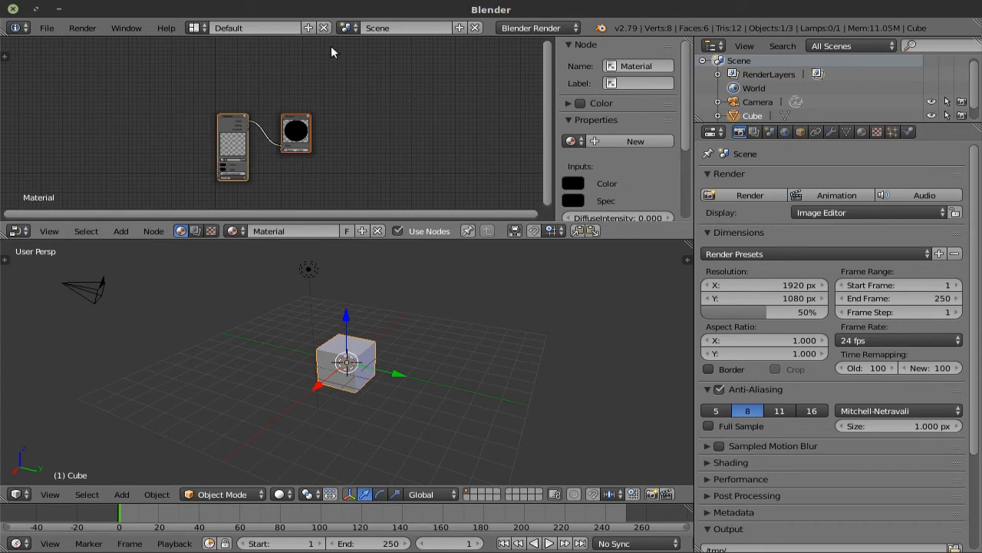
mouse_move(324, 28)
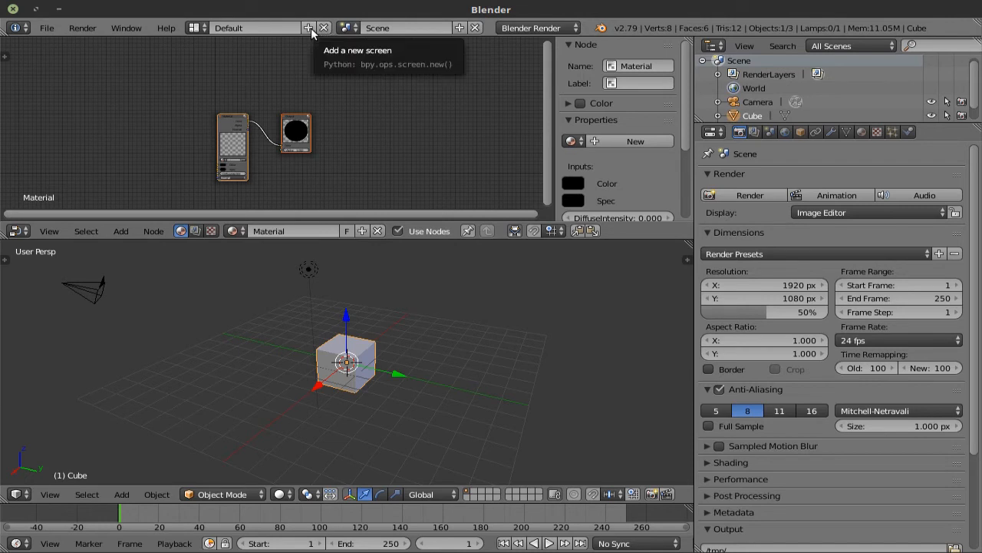
mouse_move(514, 139)
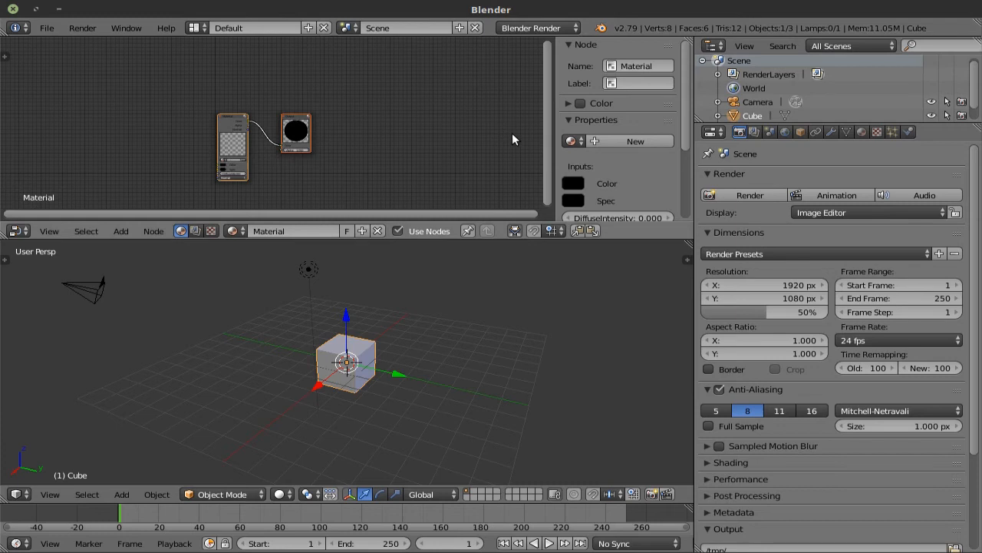
mouse_move(554, 107)
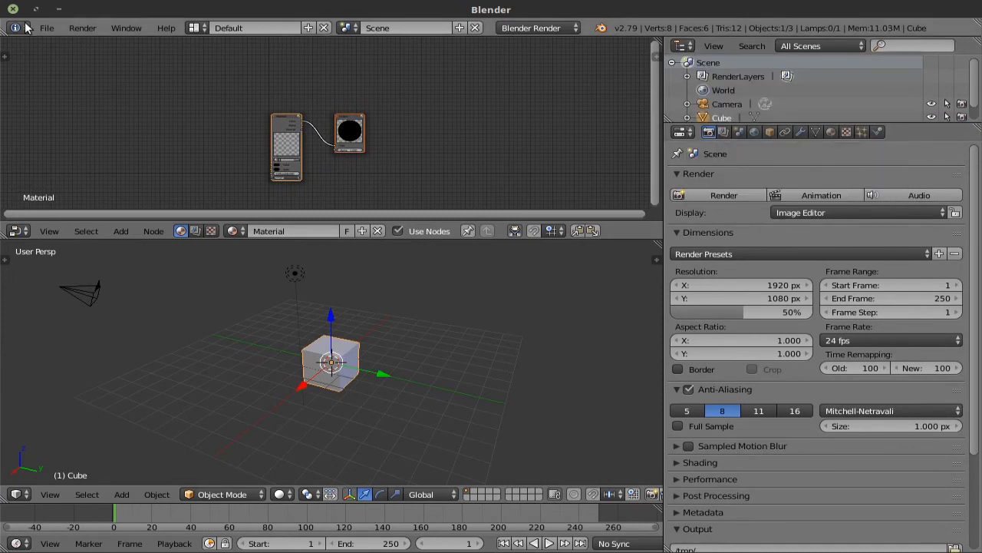
mouse_move(13, 231)
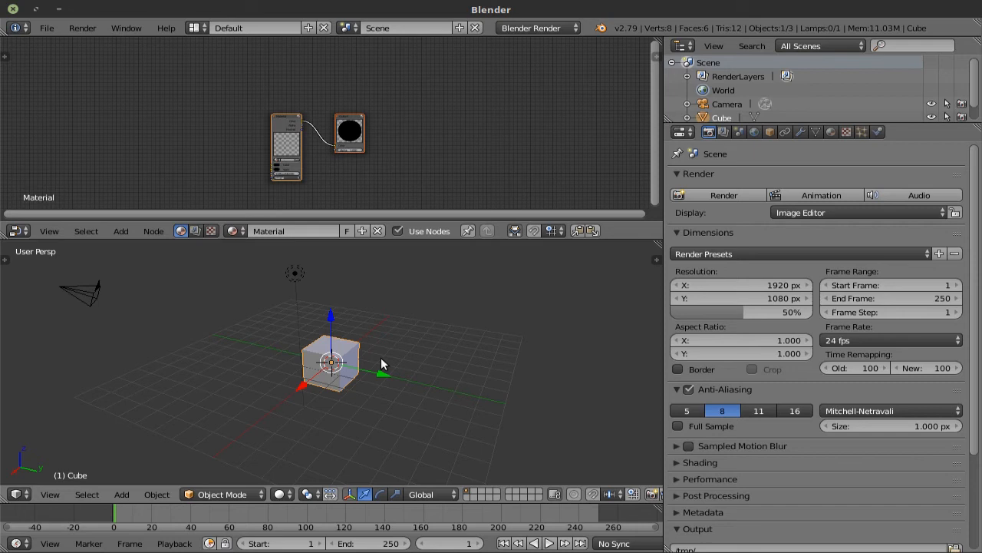
mouse_move(330, 144)
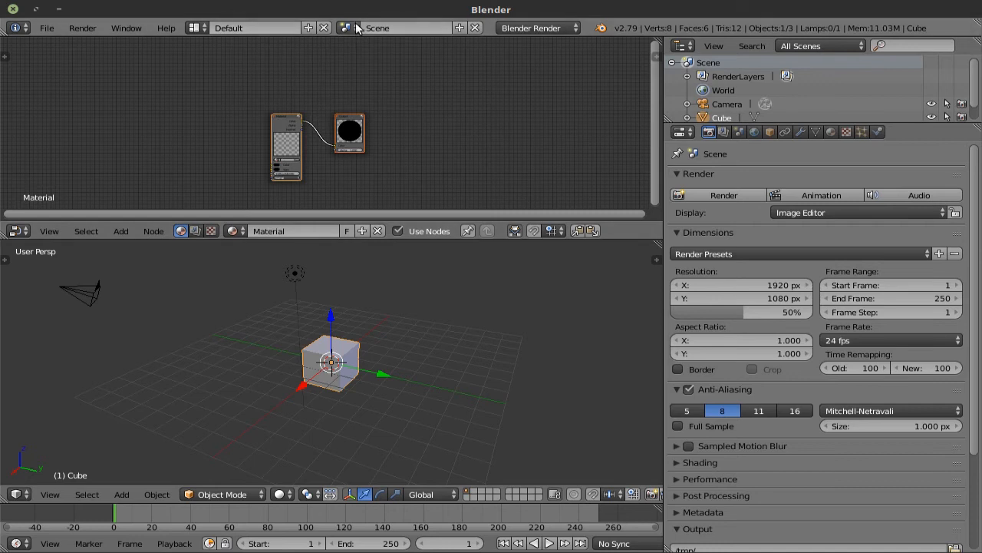
Step: Check the render engine list and keep Blender Render as the engine
click(346, 27)
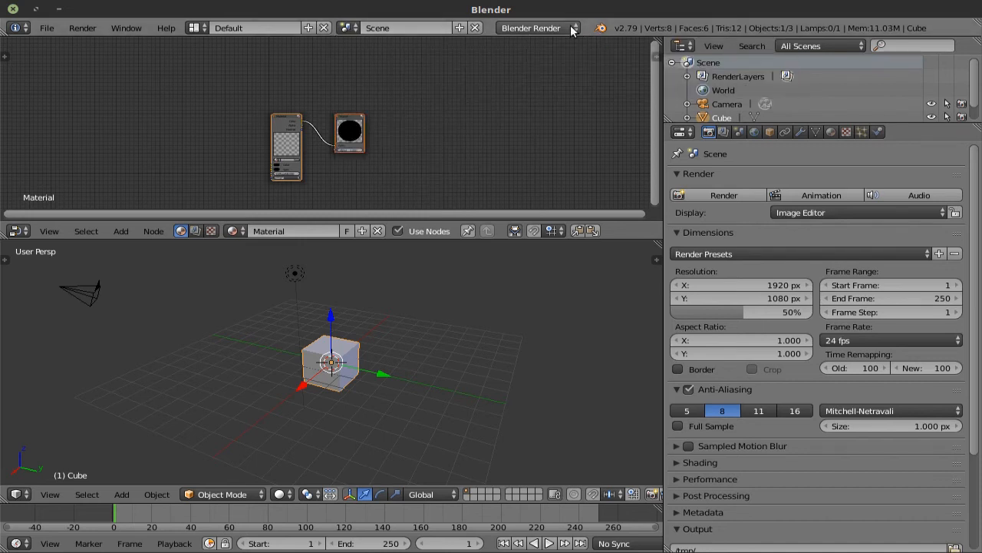
click(531, 27)
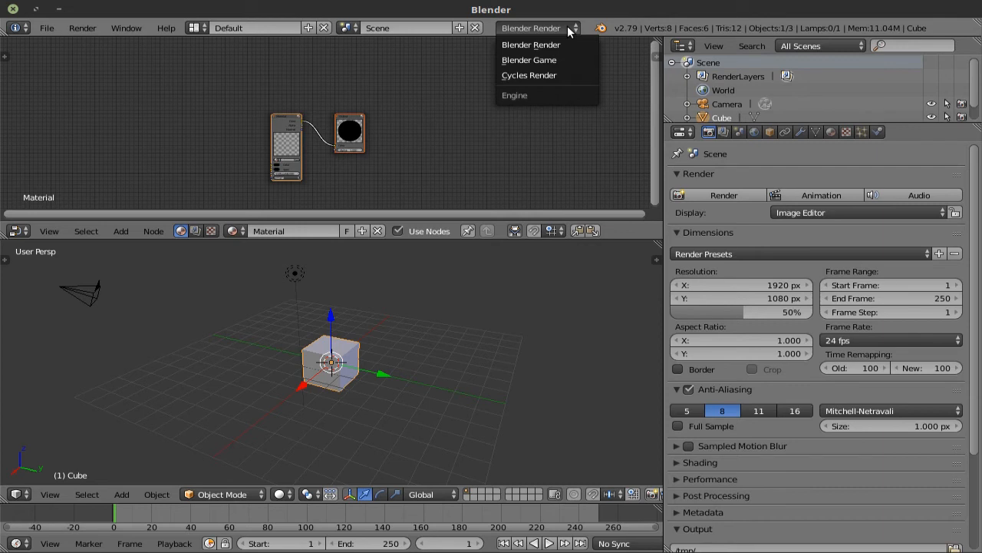
click(531, 44)
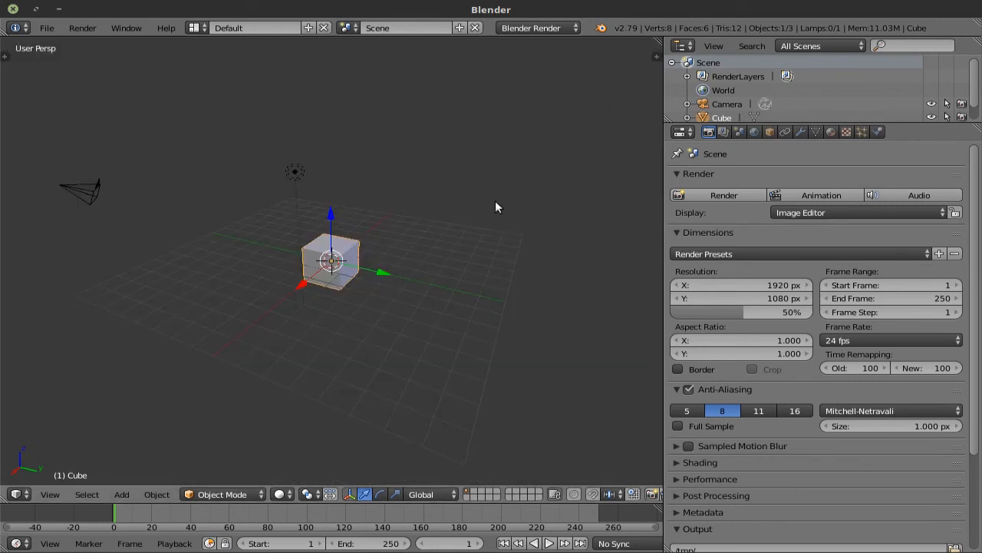
mouse_move(433, 265)
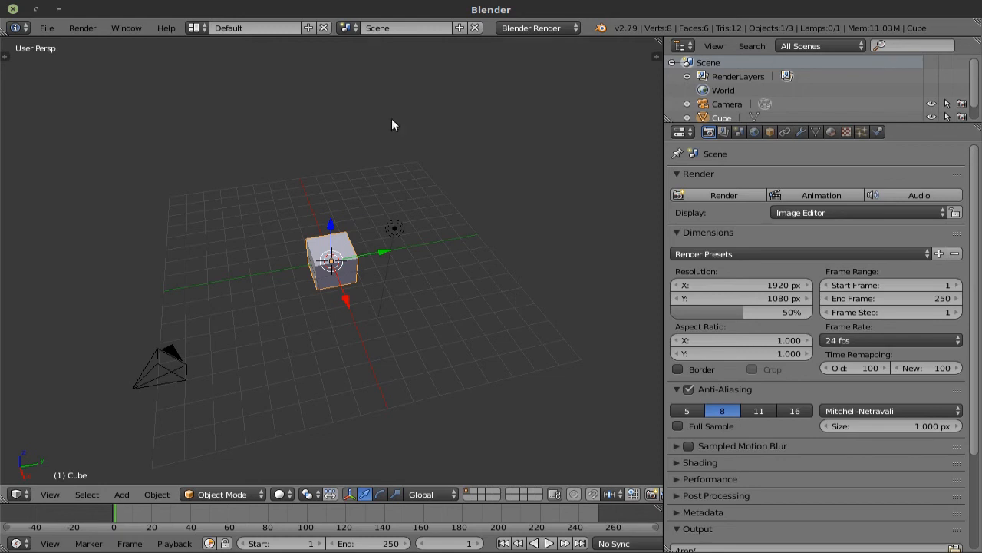
mouse_move(430, 202)
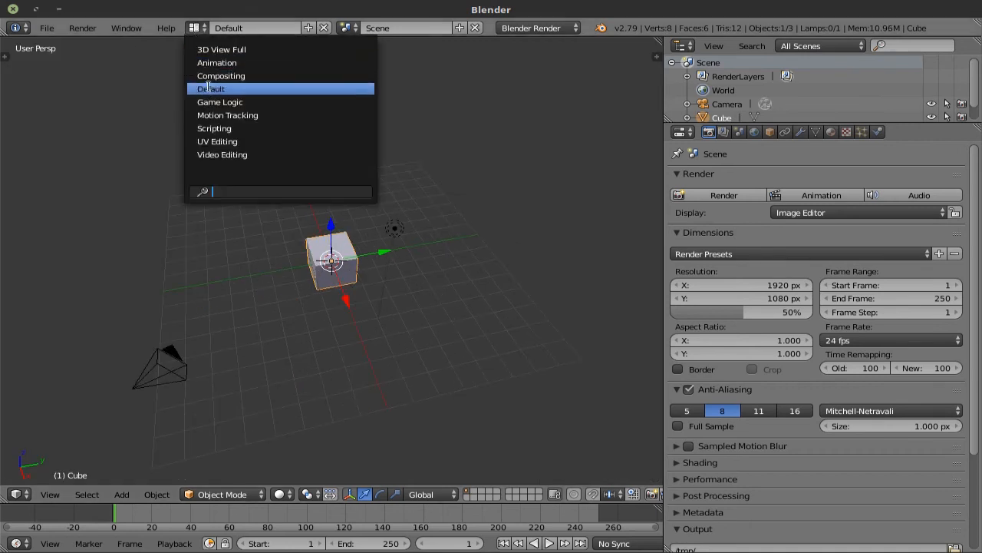
Step: Switch to the Video Editing layout, hide the preview's side panel, and show the layout list
click(222, 154)
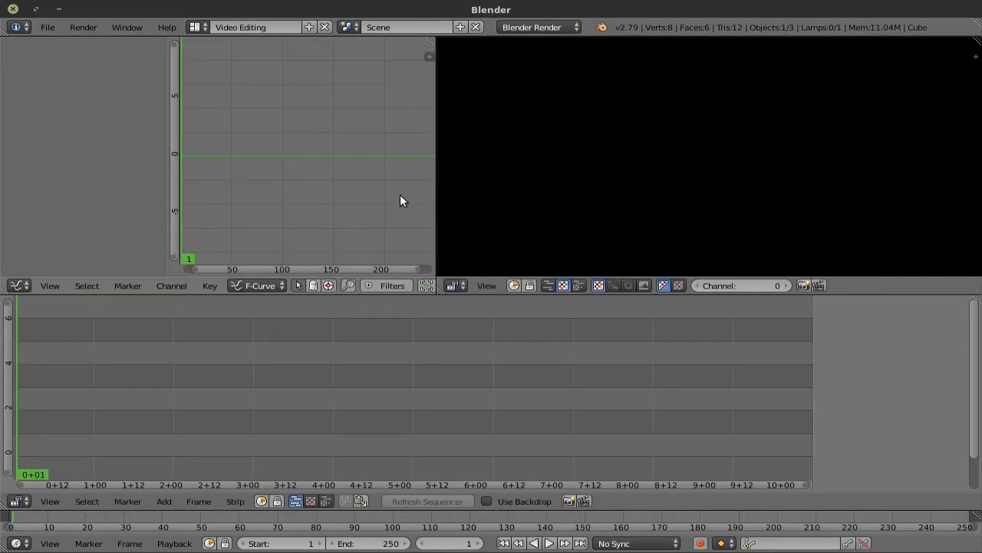
mouse_move(17, 286)
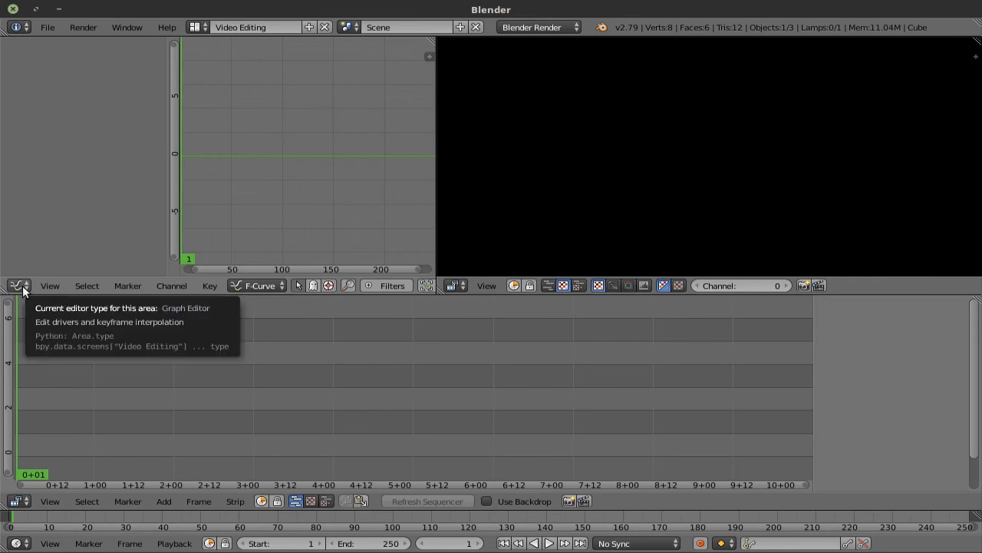
mouse_move(341, 174)
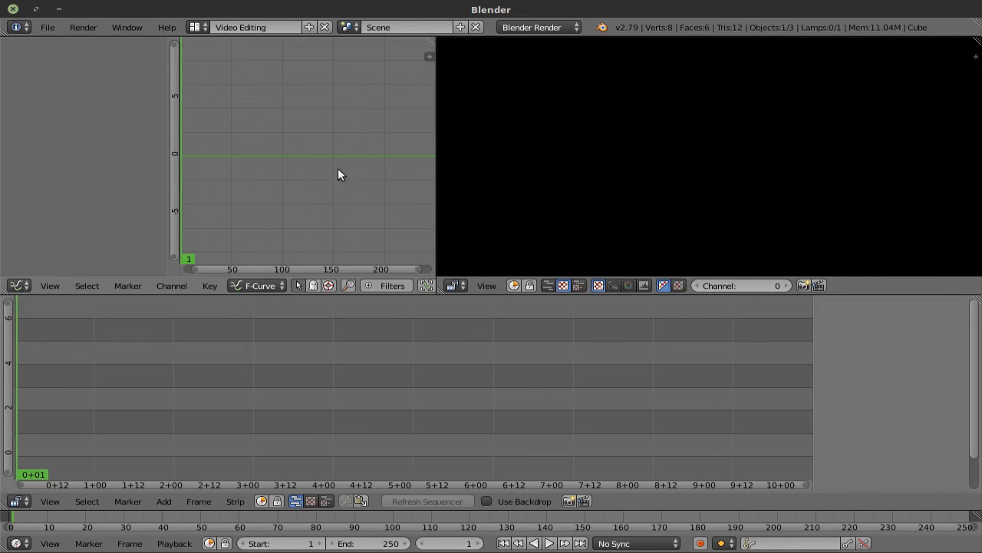
mouse_move(422, 65)
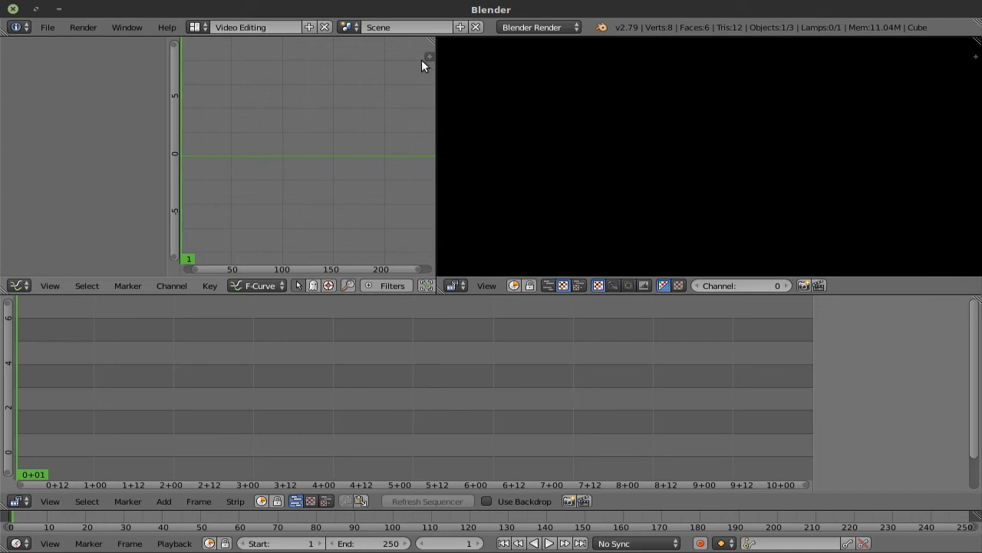
mouse_move(305, 136)
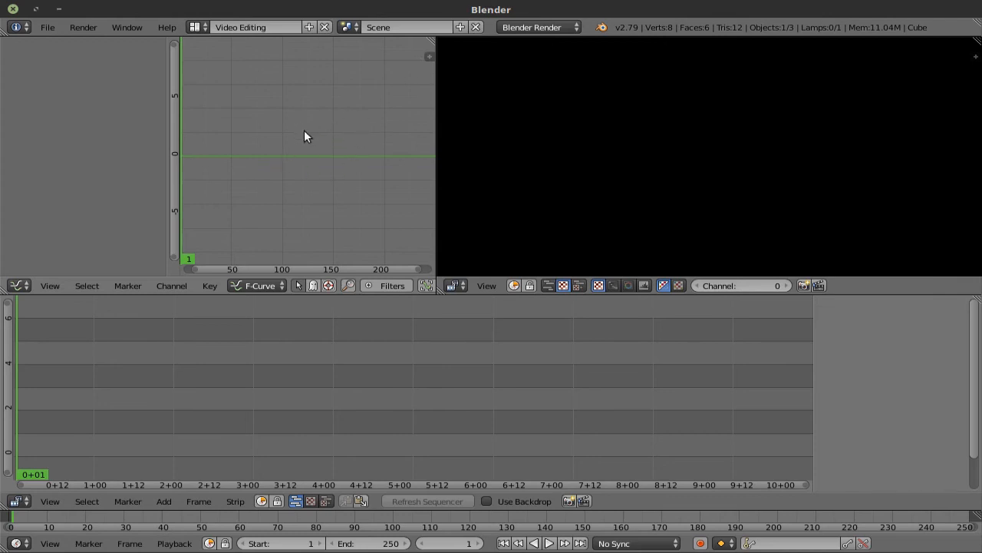
mouse_move(334, 133)
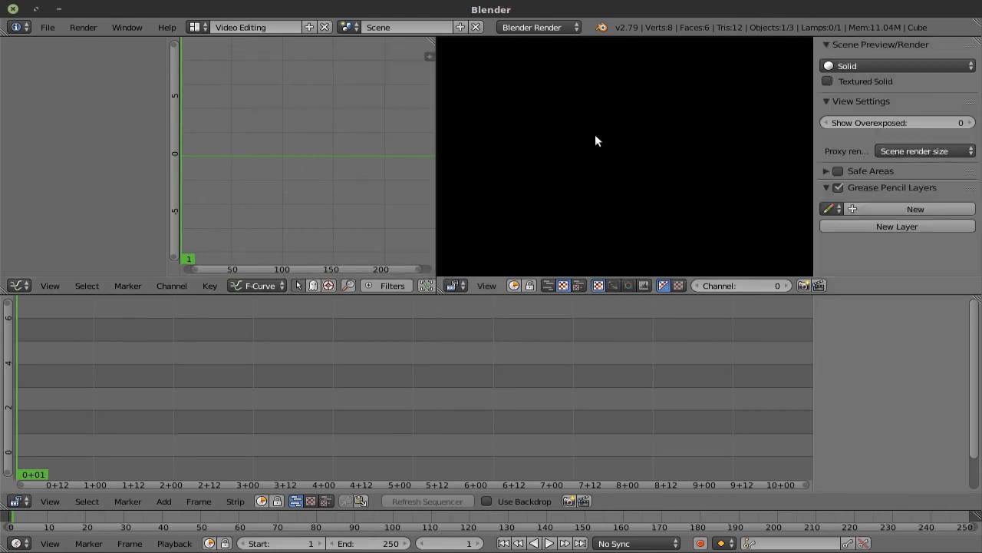
mouse_move(568, 115)
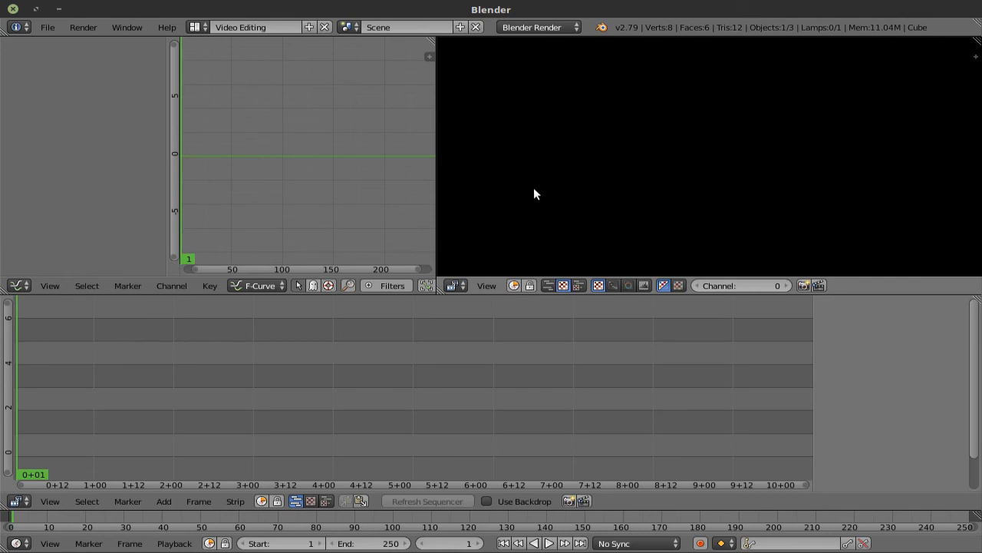
mouse_move(631, 150)
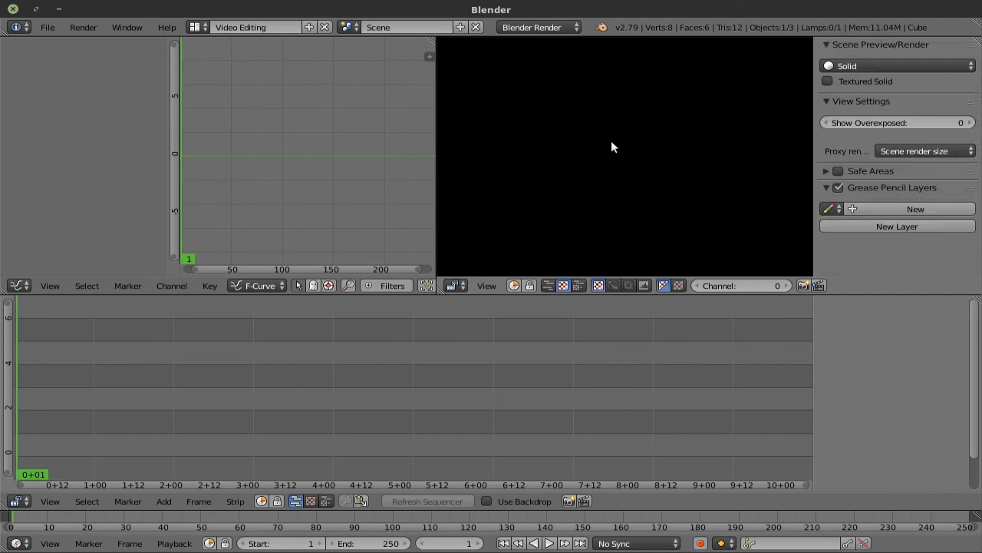
mouse_move(691, 167)
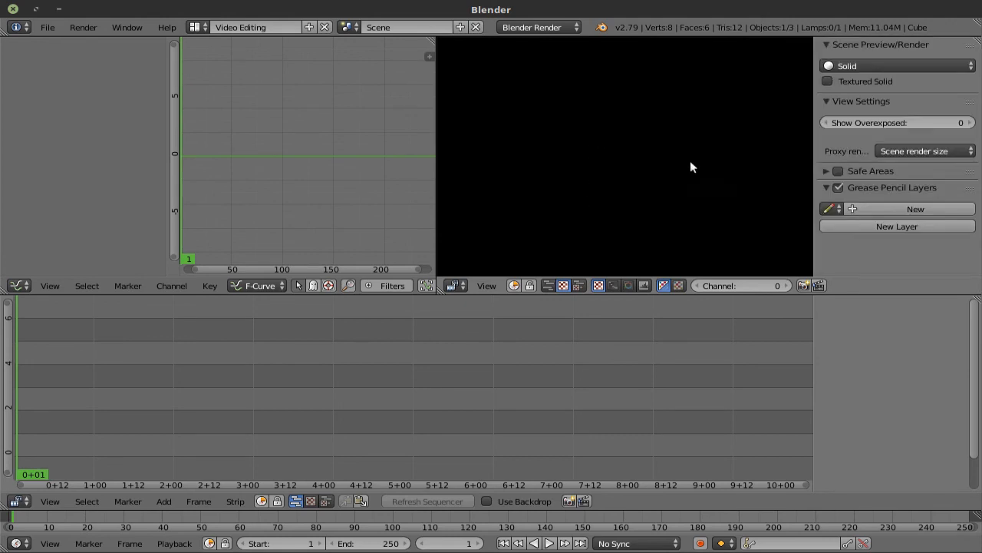
click(977, 56)
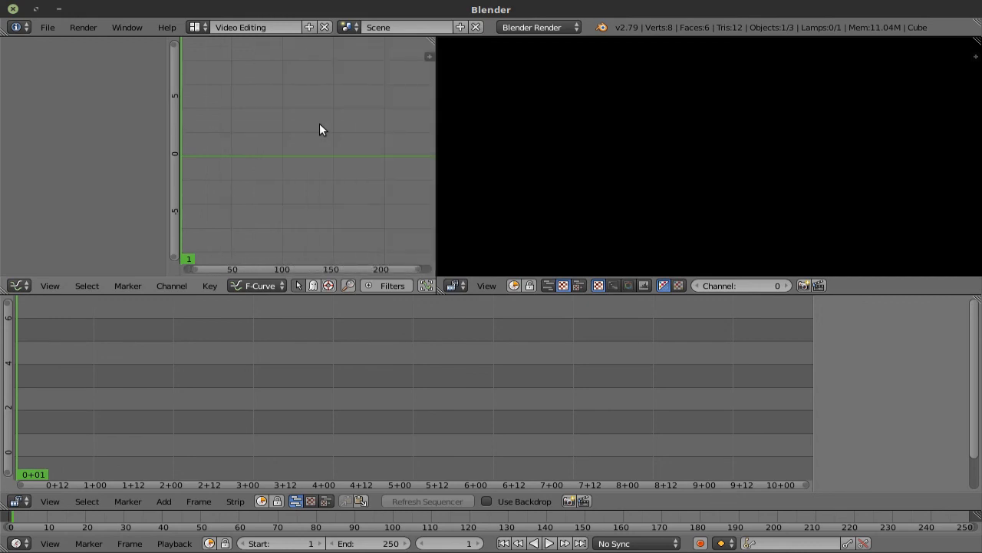
mouse_move(327, 110)
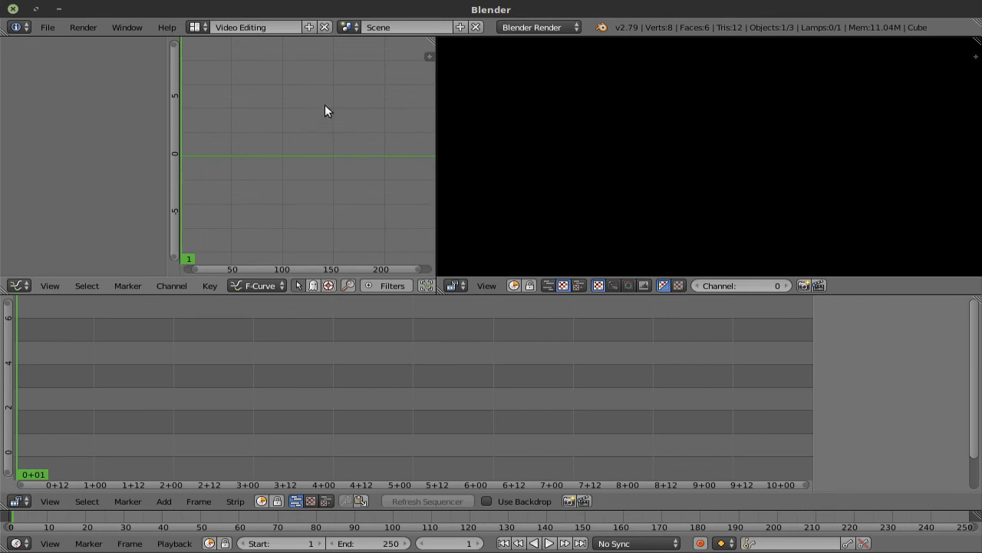
click(198, 27)
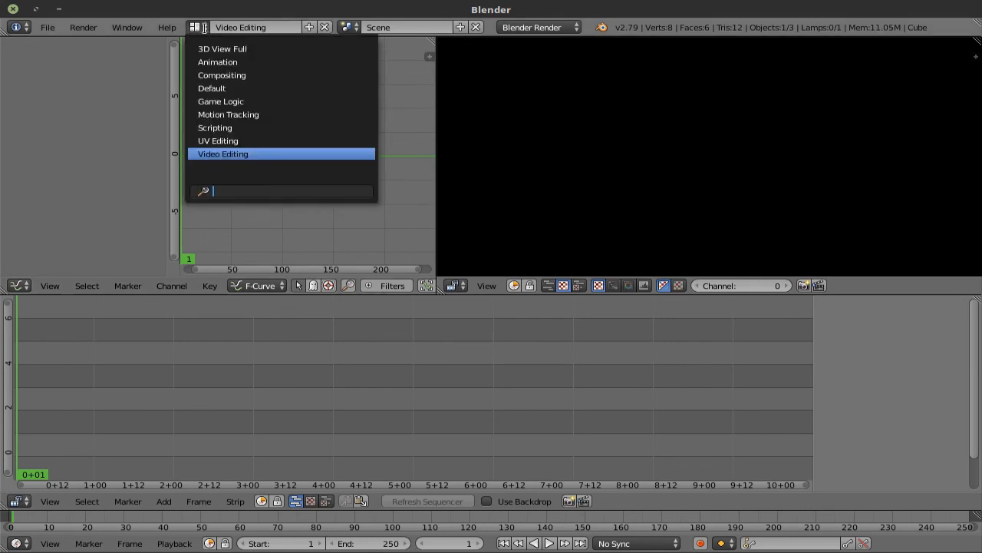
Step: Restore the Default layout and make the lamp the only selected object
click(211, 87)
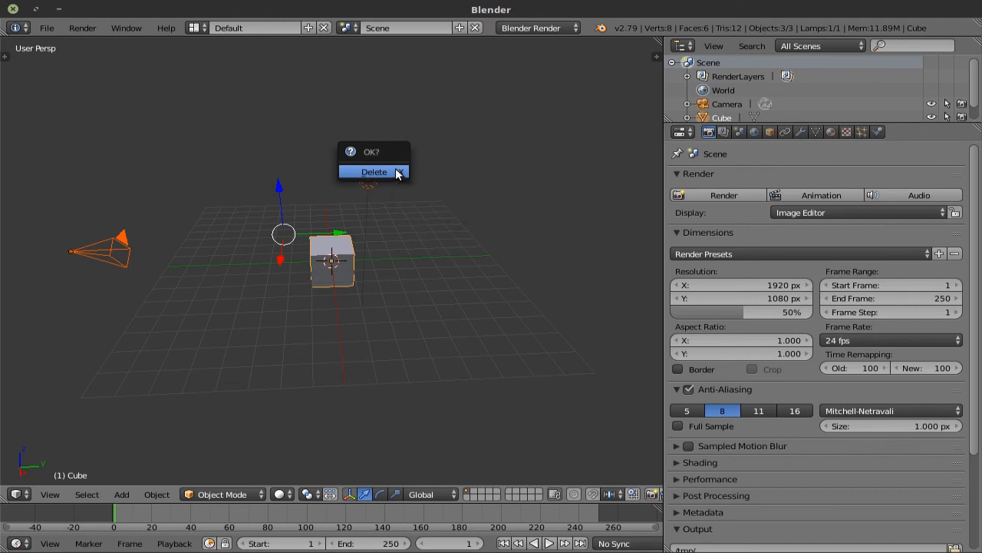
click(373, 172)
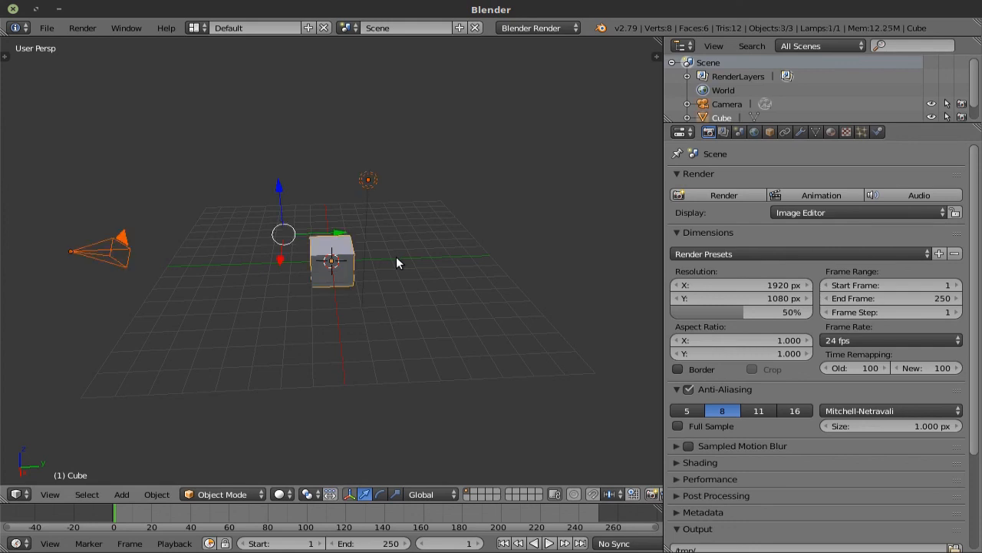
mouse_move(369, 186)
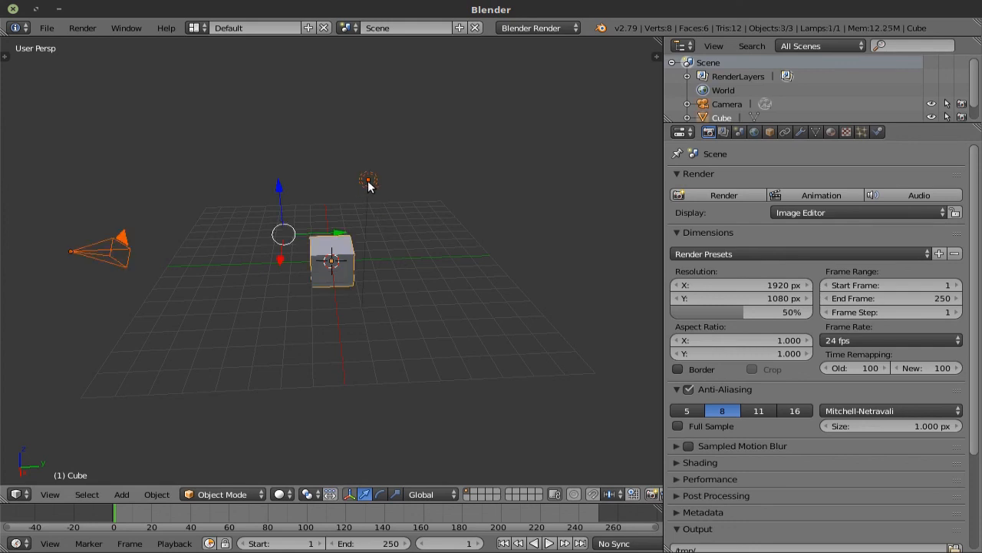
click(368, 179)
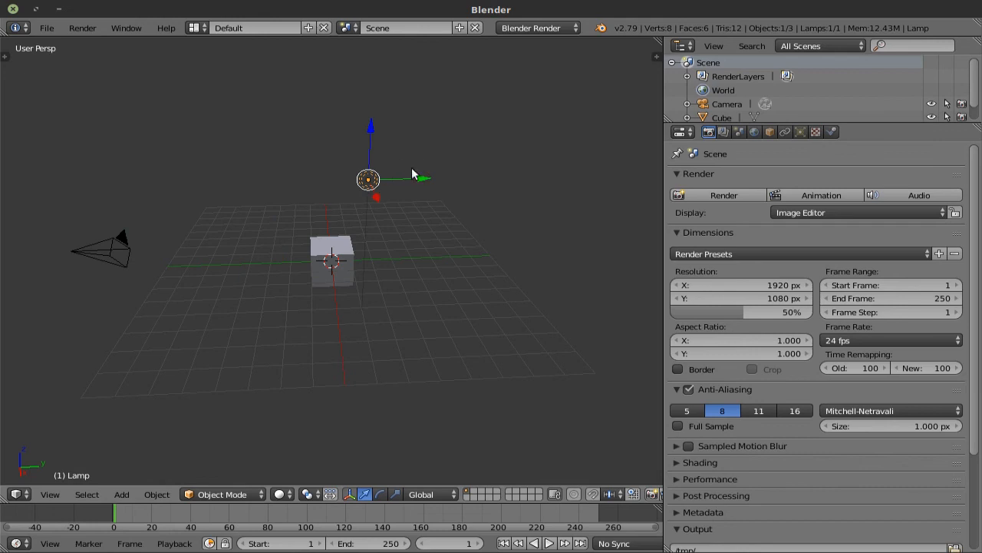